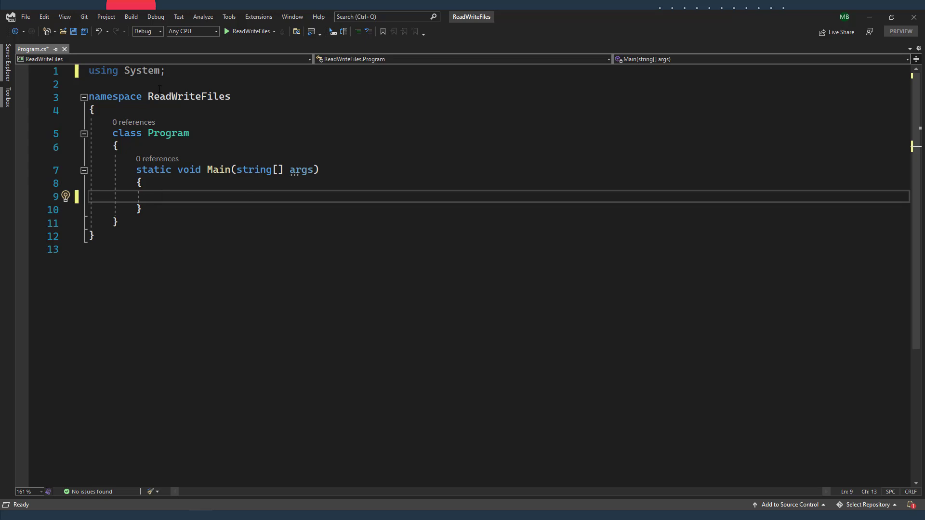
Add 'using System.IO;', declare StreamReader reader with an empty path, then close the dog.txt preview.
{"action": "type", "text": "using s"}
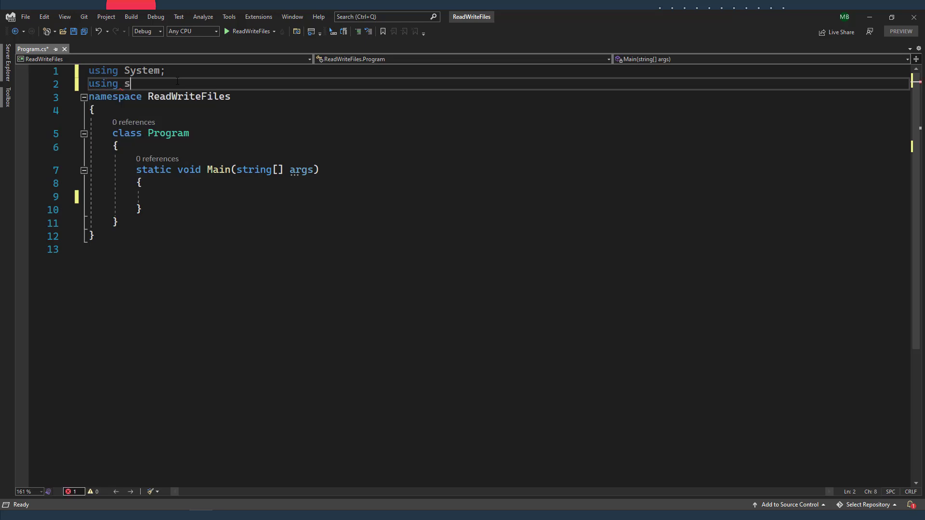
{"action": "type", "text": "System.io"}
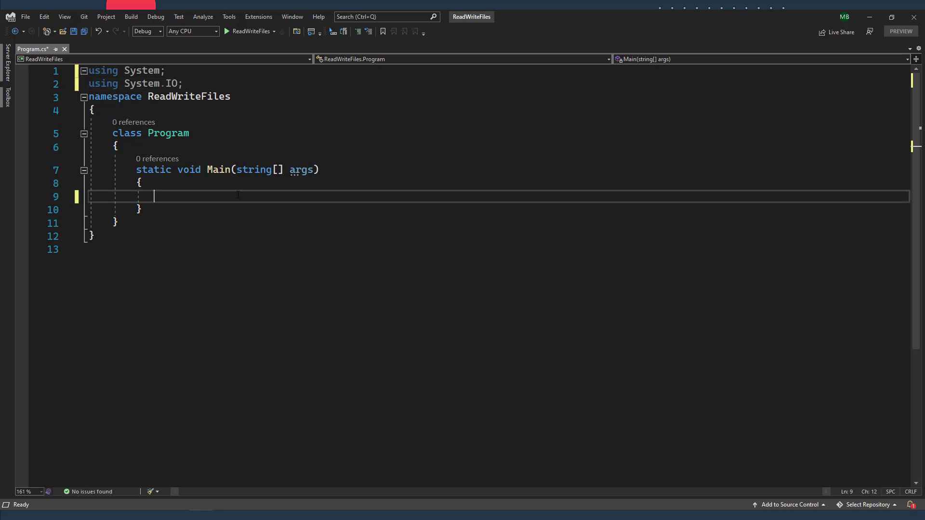
{"action": "type", "text": "st"}
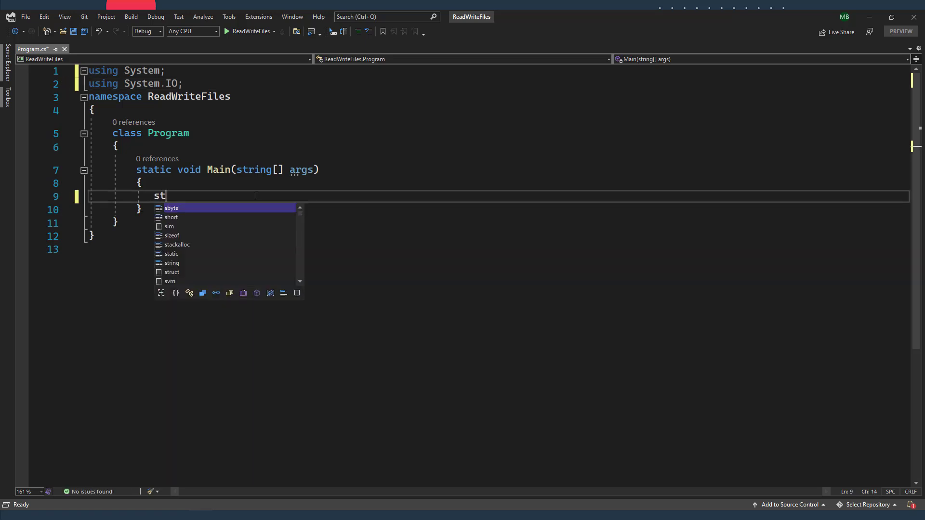
{"action": "type", "text": "reamr"}
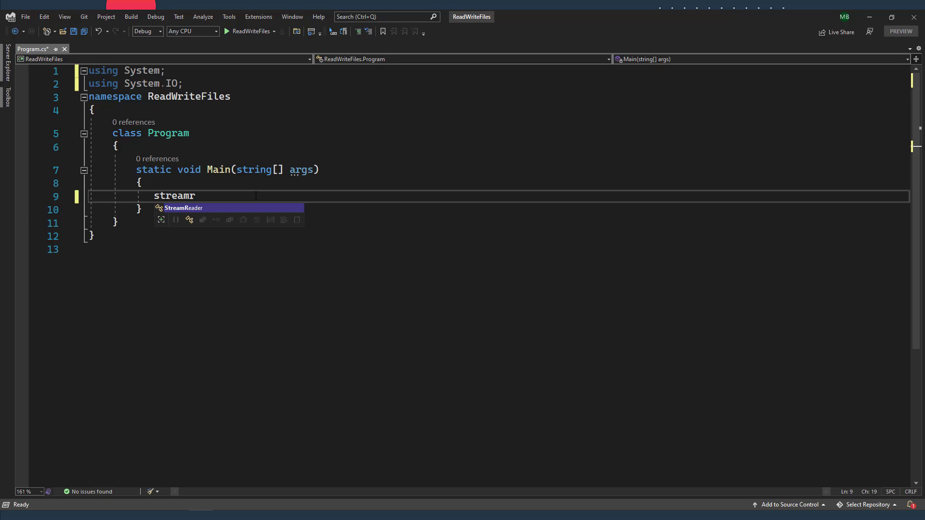
{"action": "type", "text": "StreamReader reader = new StreamReader(\"\");"}
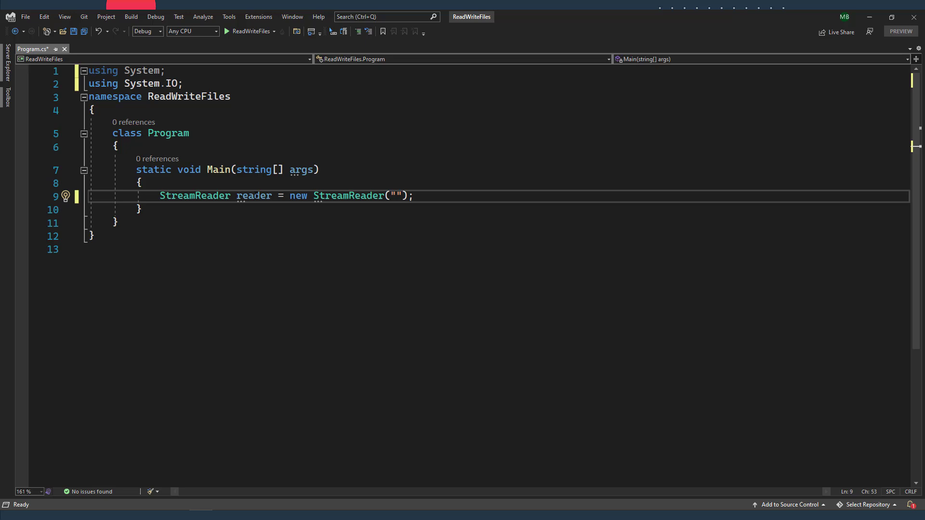
{"action": "mouse_move", "coordinate": [123, 413]}
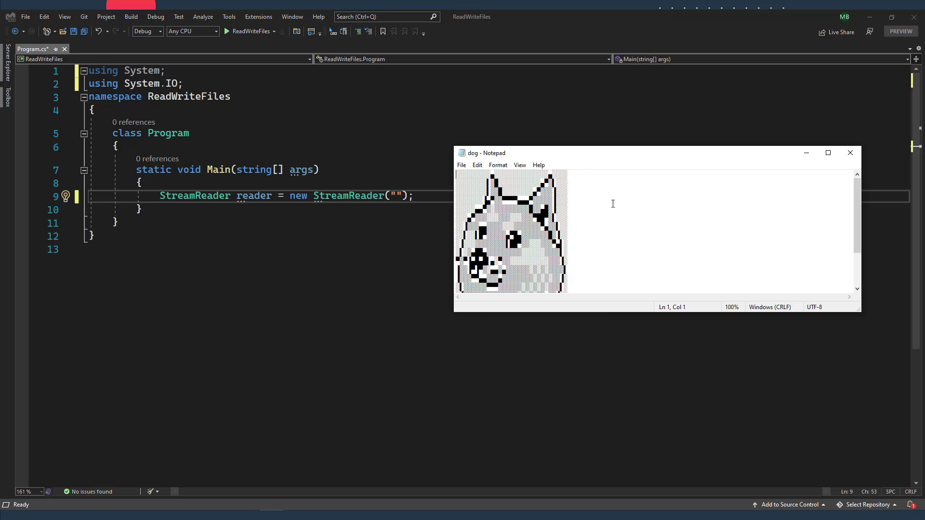
{"action": "left_click", "coordinate": [849, 153]}
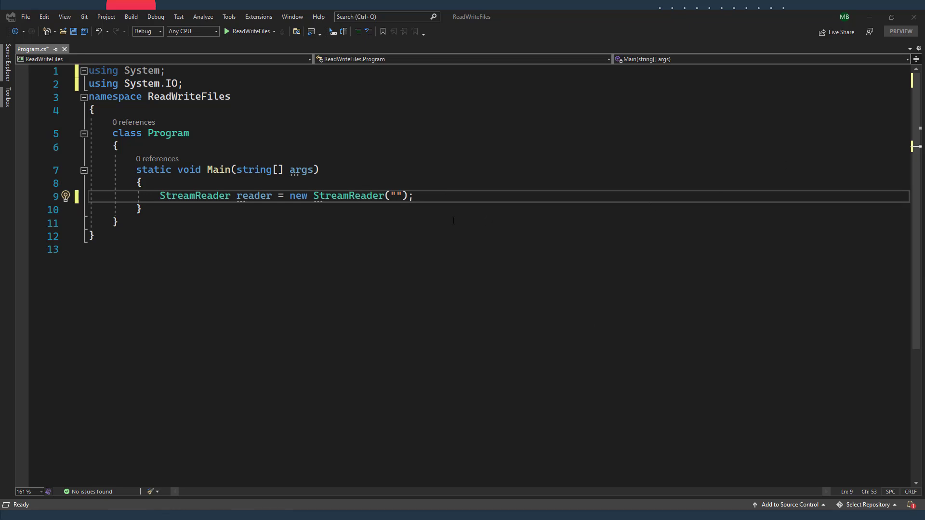
{"action": "mouse_move", "coordinate": [634, 216]}
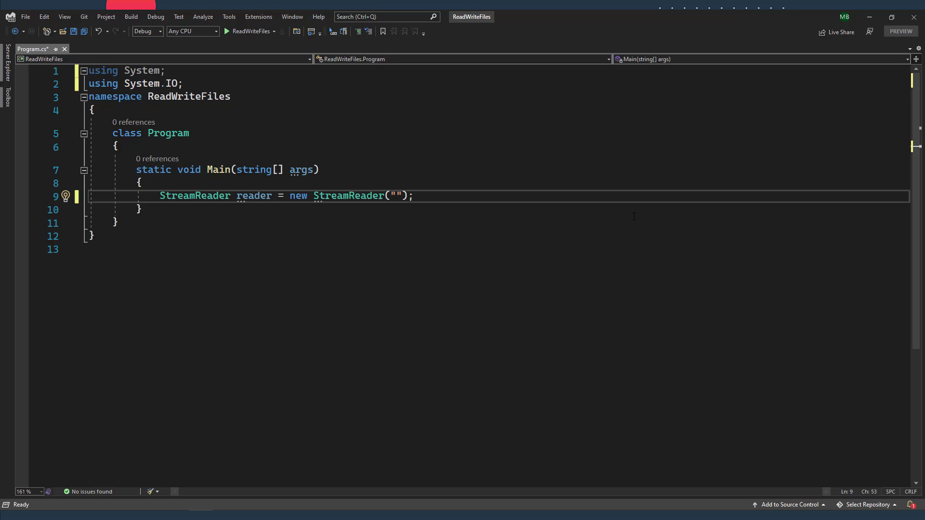
Set the StreamReader path to C:\\dog.txt and place the cursor above the reader line.
{"action": "type", "text": "C:"}
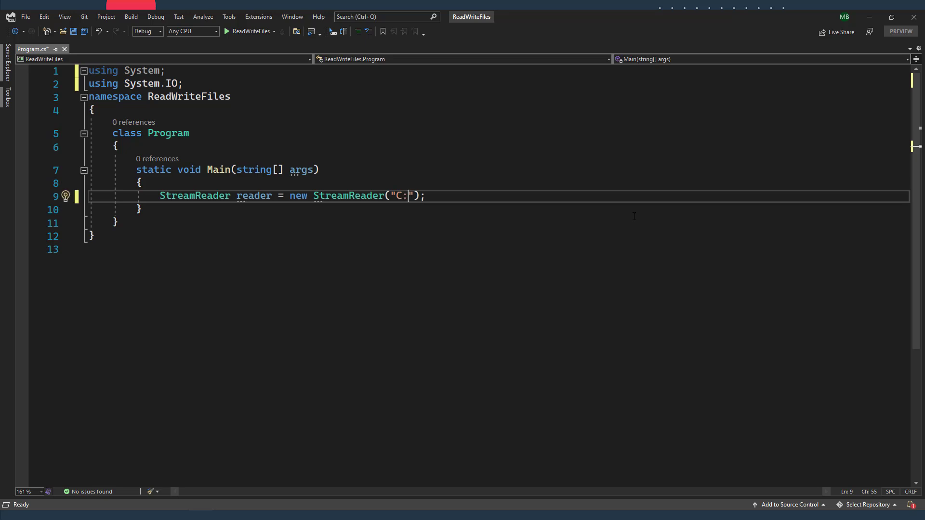
{"action": "type", "text": "\\dog."}
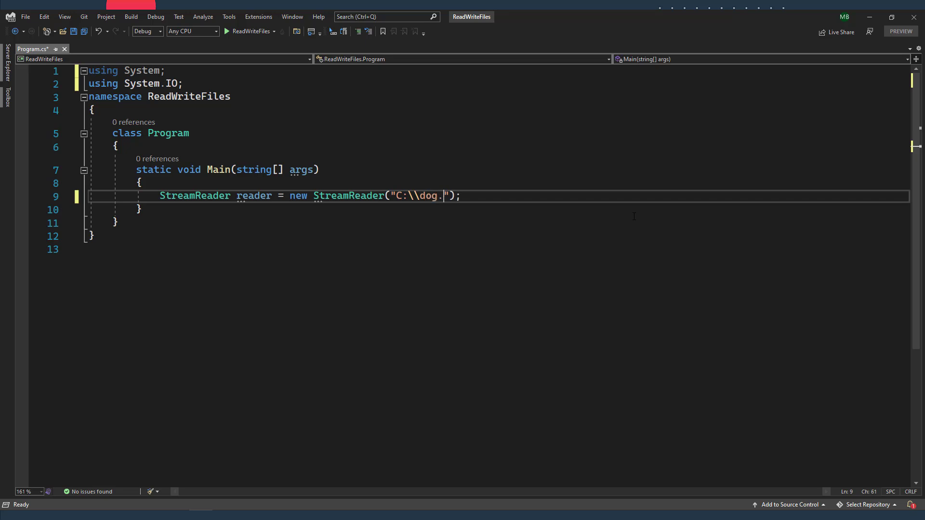
{"action": "type", "text": "txt"}
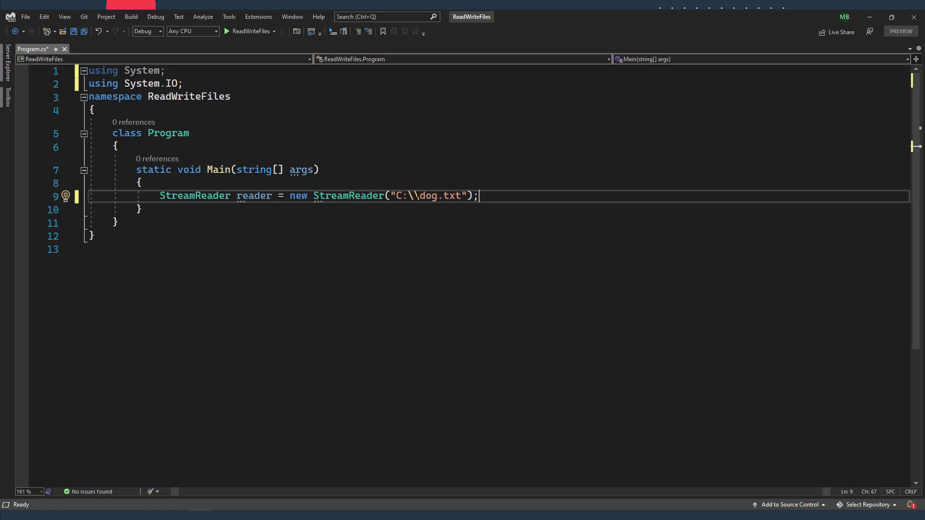
{"action": "left_click", "coordinate": [142, 183]}
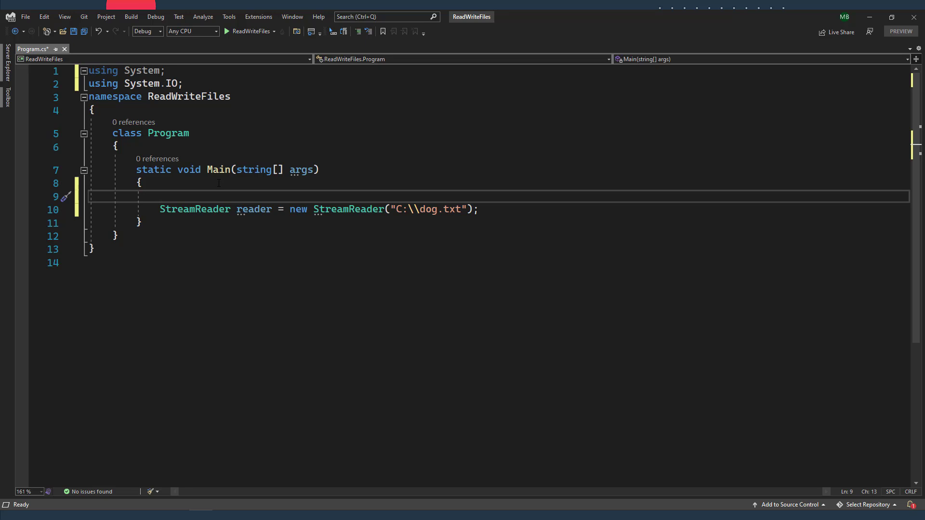
Wrap the reader line in try/catch, print reader.ReadToEnd(), and declare 'string data;' above.
{"action": "type", "text": "try"}
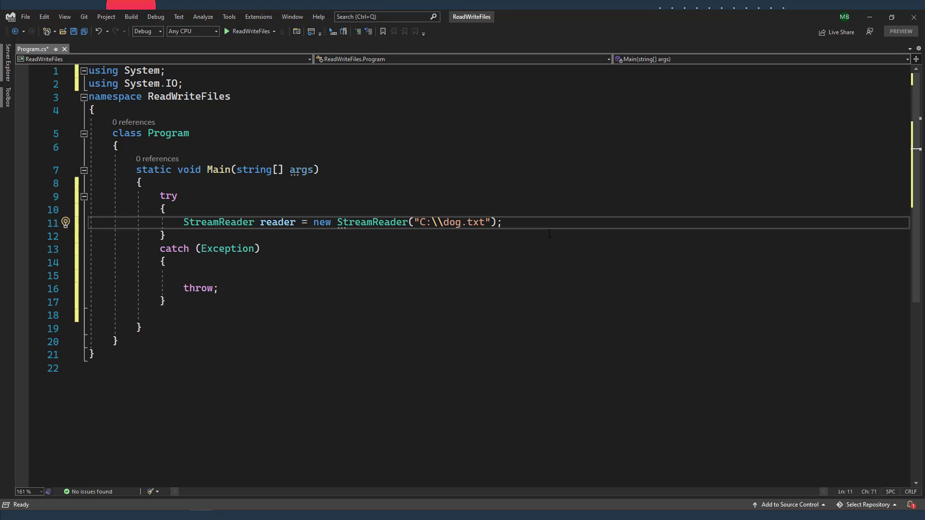
{"action": "type", "text": "Console.WriteLine(reader.ReadToEnd());"}
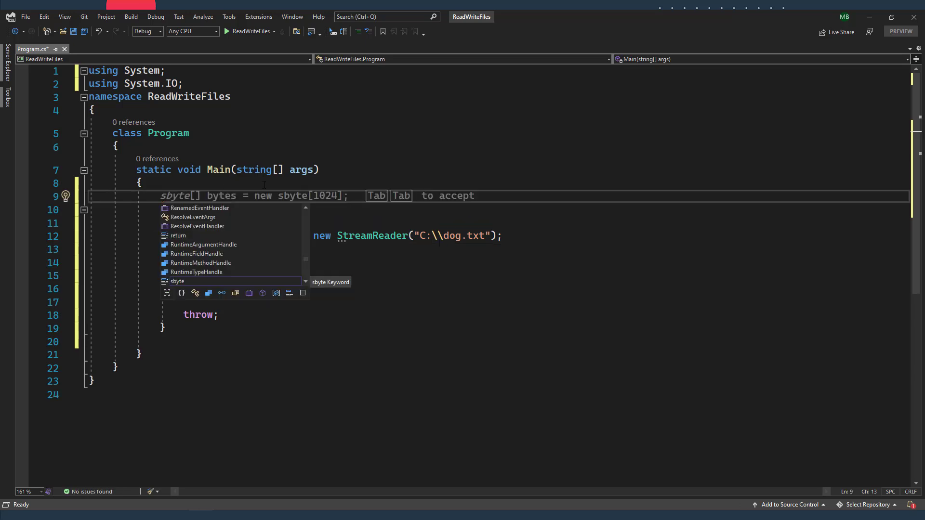
{"action": "type", "text": "string"}
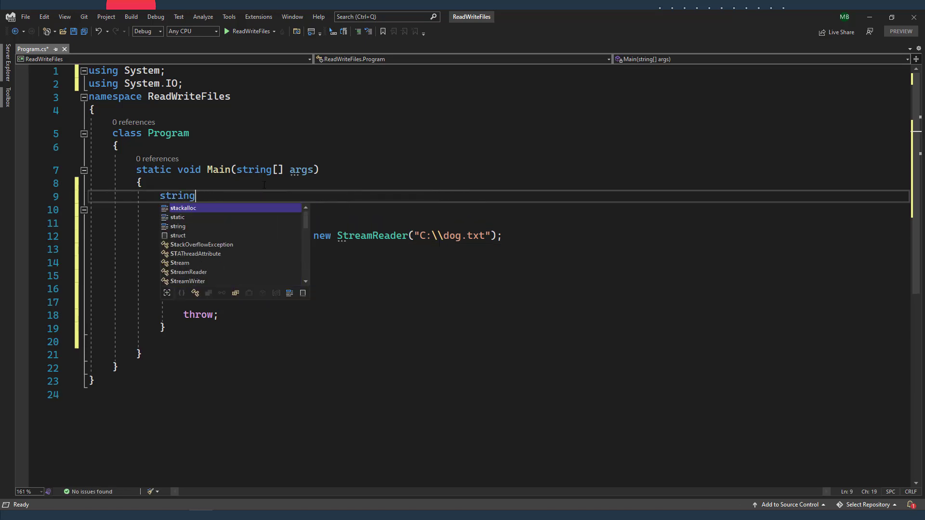
{"action": "type", "text": "da"}
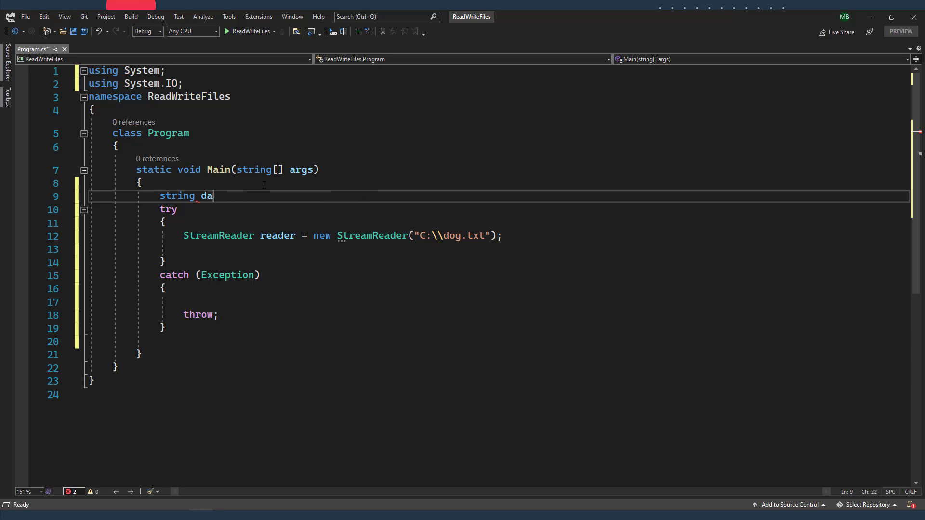
{"action": "type", "text": "ta;"}
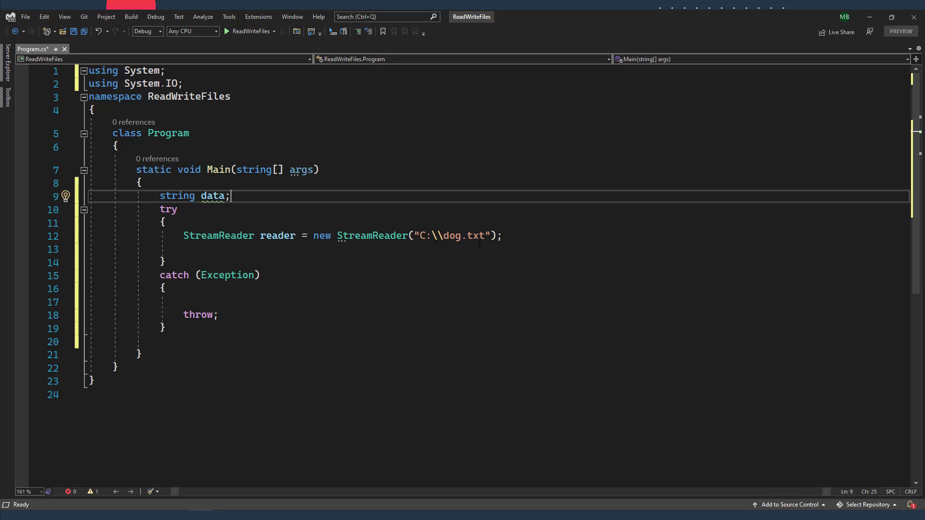
{"action": "type", "text": "l"}
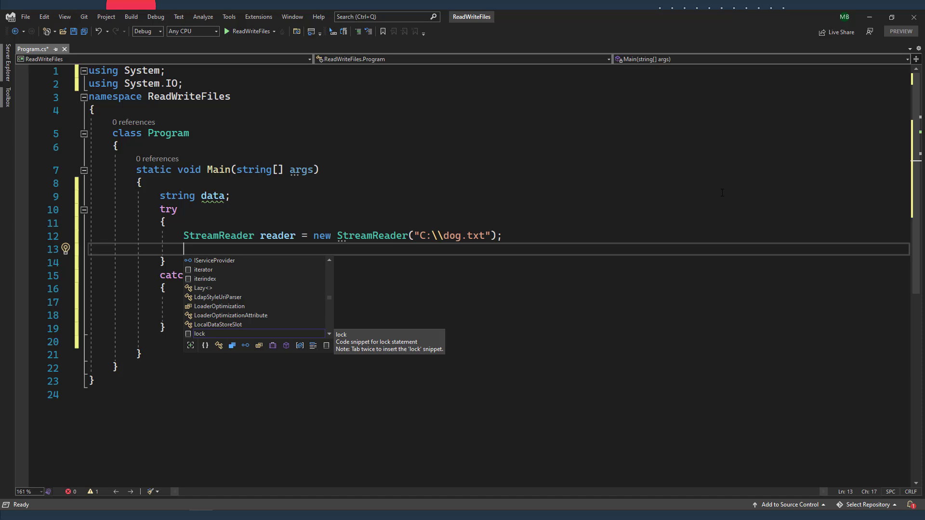
Assign data = reader.ReadLine() inside the try block and move below that line.
{"action": "type", "text": "data=re"}
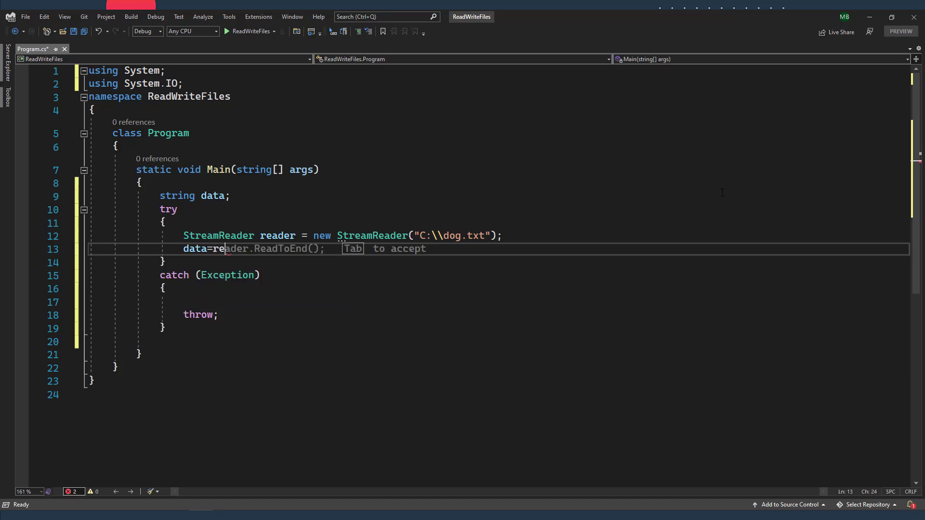
{"action": "type", "text": "ader.ReadLine();"}
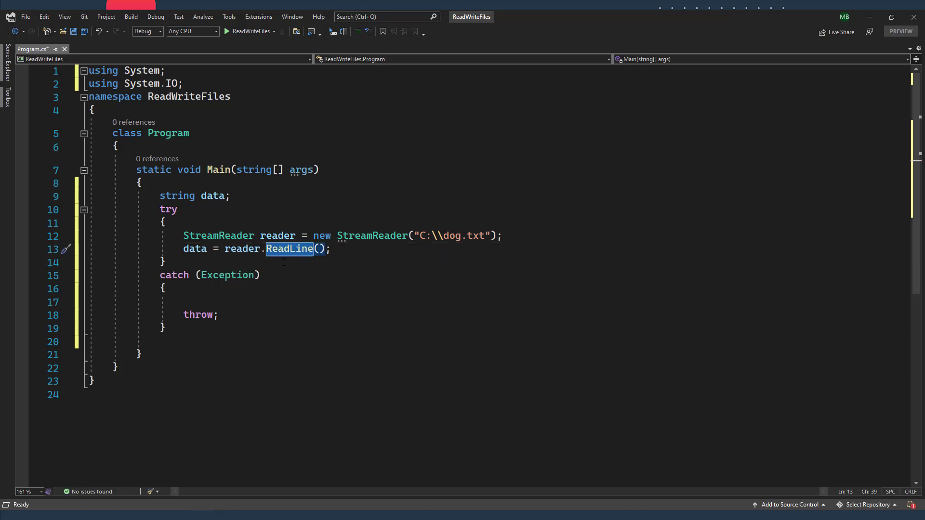
{"action": "left_click", "coordinate": [455, 235]}
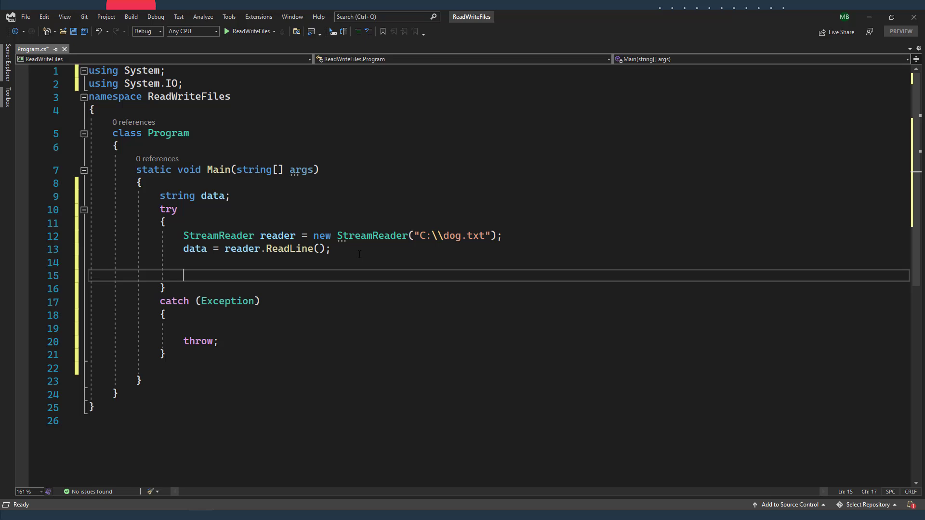
Start a while loop that runs while data != null.
{"action": "type", "text": "wh"}
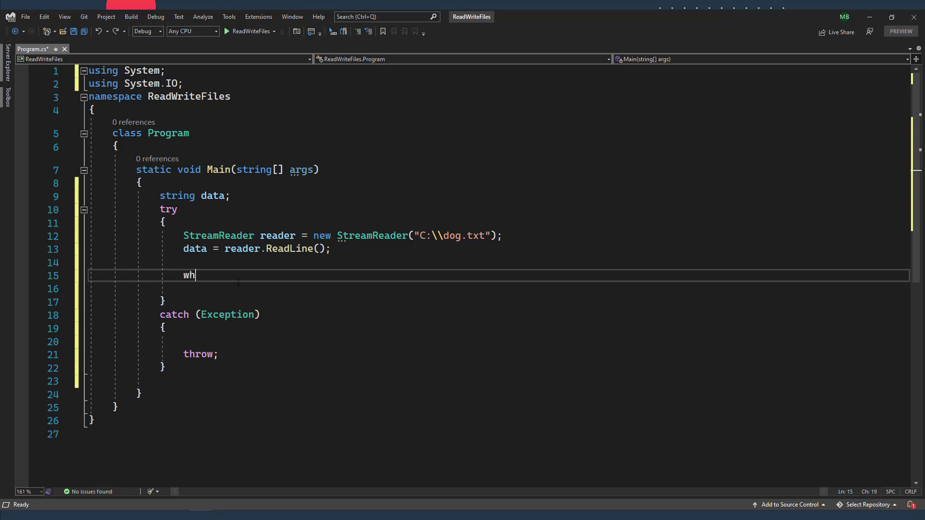
{"action": "type", "text": "ile()"}
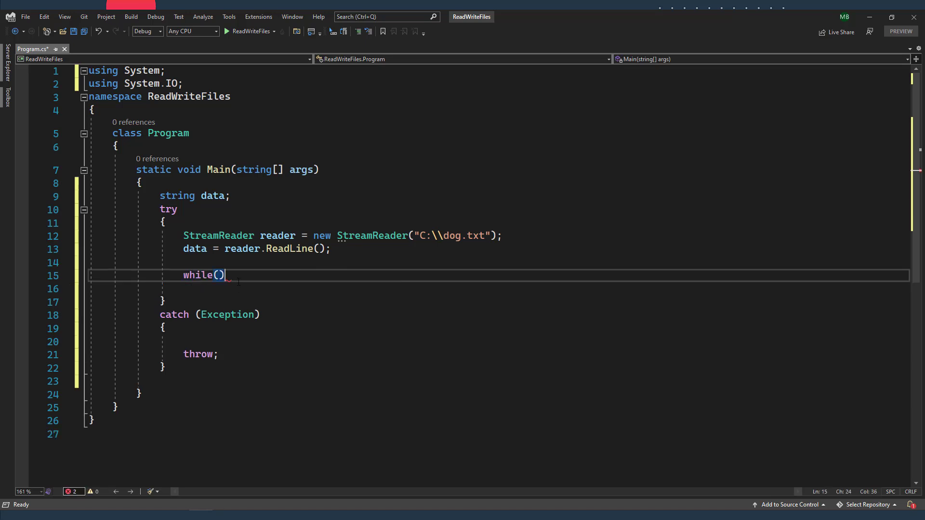
{"action": "type", "text": "data"}
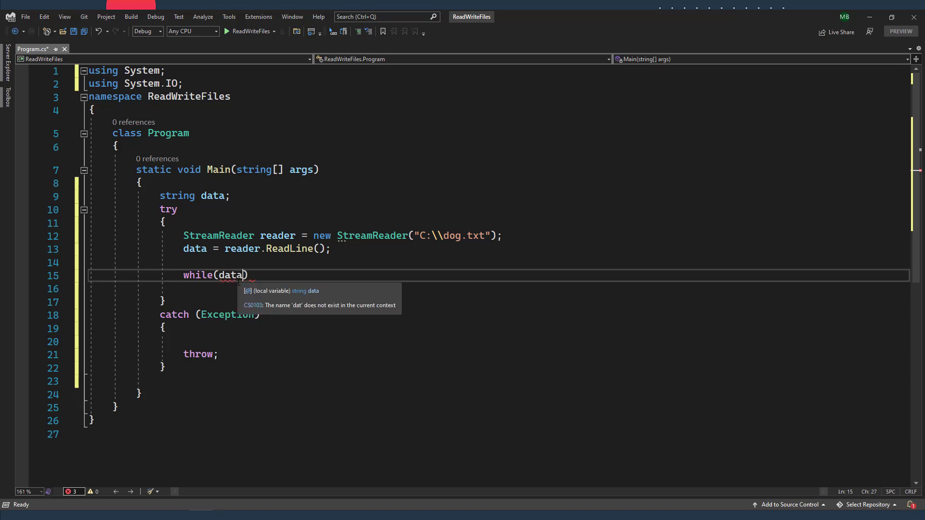
{"action": "type", "text": "!=nu"}
{"action": "left_click", "coordinate": [498, 289]}
{"action": "type", "text": "{"}
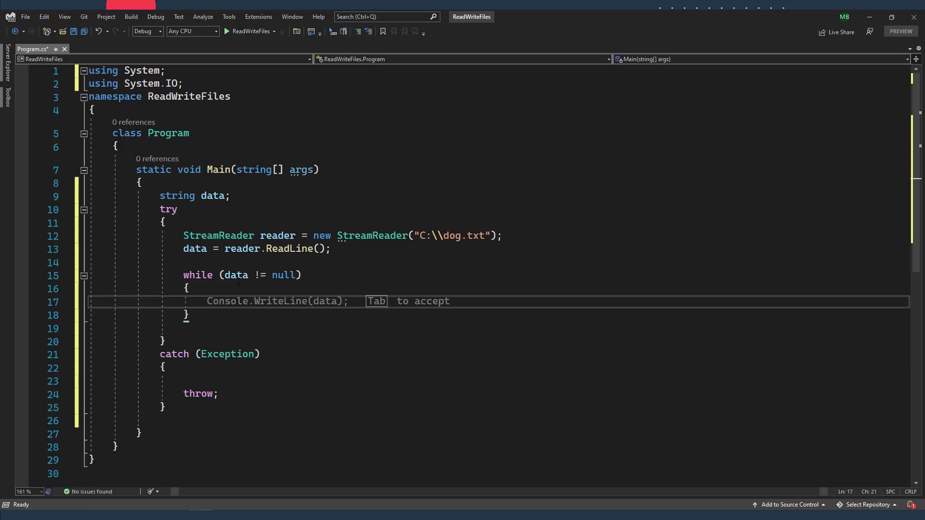
Inside the loop, print data with Console.WriteLine(data) and read the next line with reader.ReadLine().
{"action": "type", "text": "cons"}
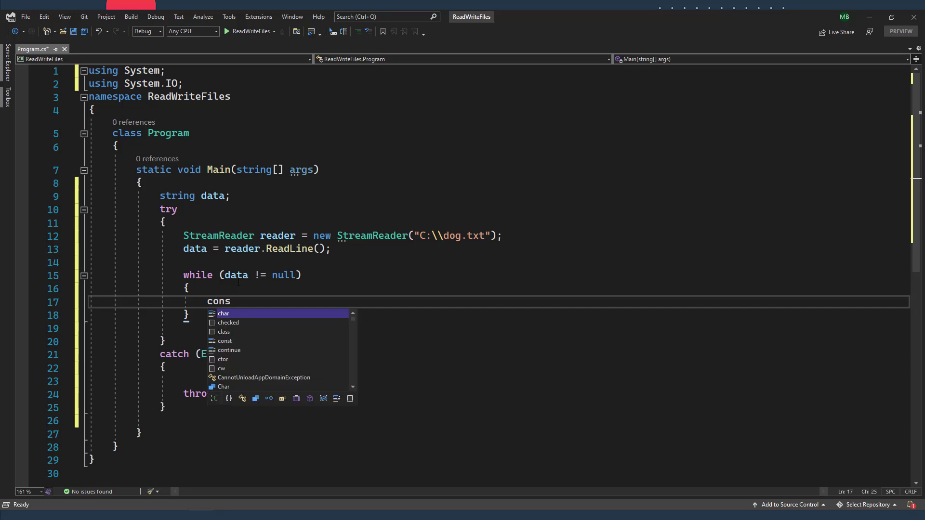
{"action": "type", "text": "Console."}
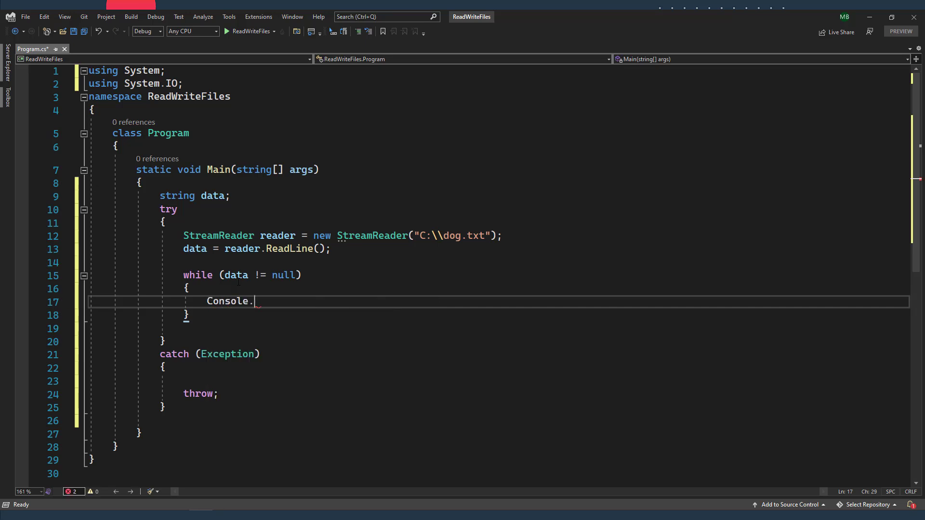
{"action": "type", "text": "WriteLine()"}
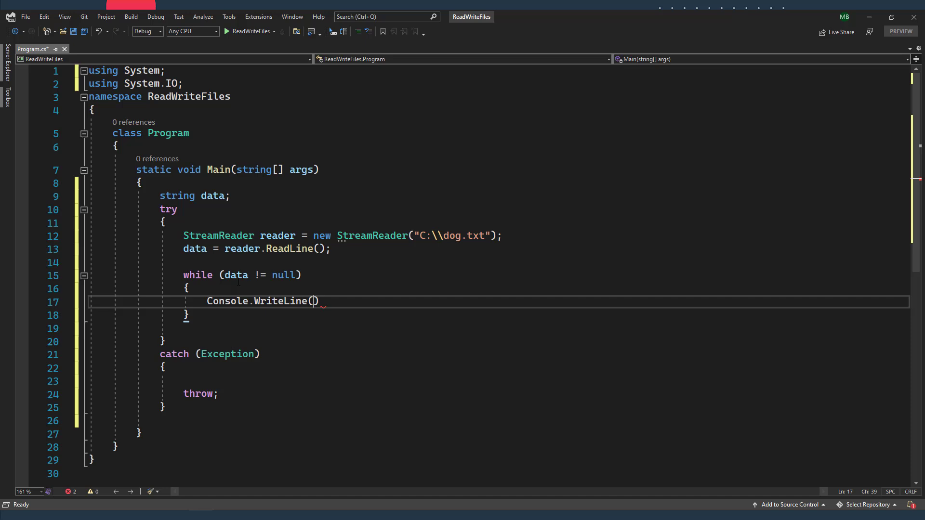
{"action": "type", "text": "data);"}
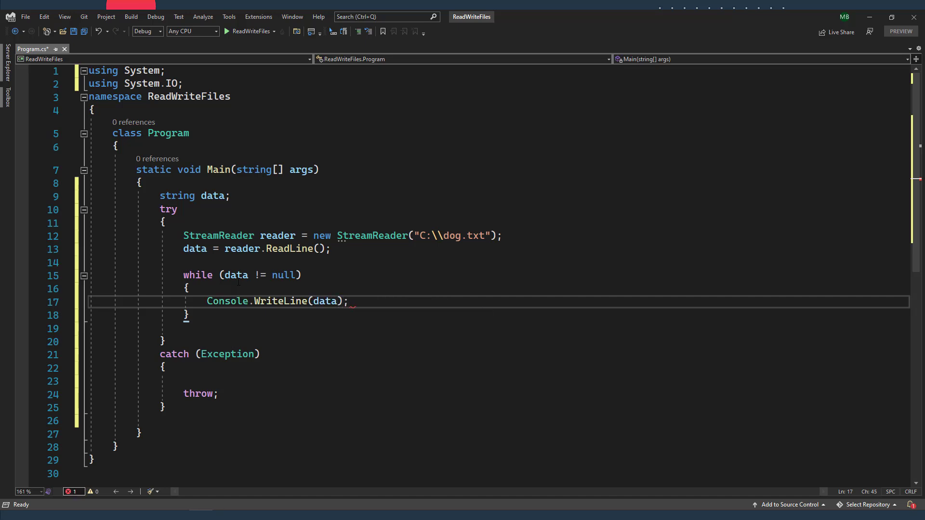
{"action": "key", "text": "Enter"}
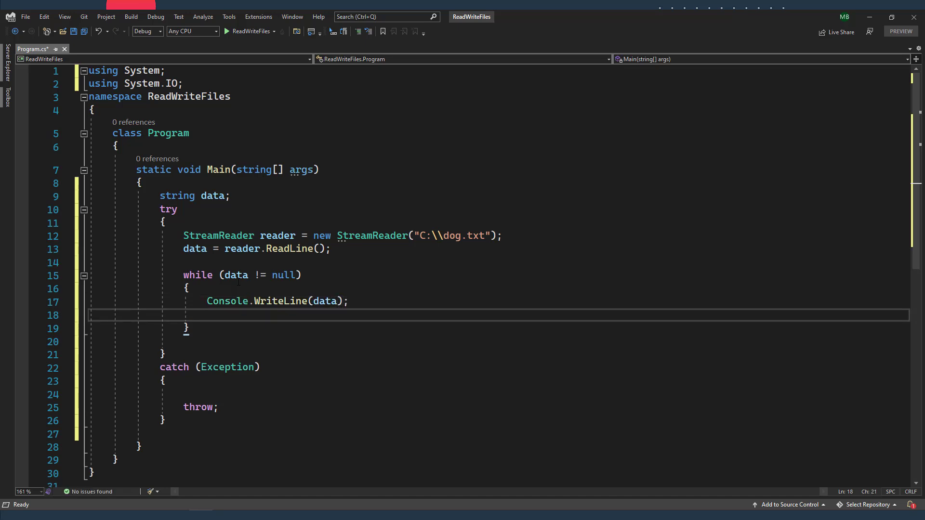
{"action": "type", "text": "l"}
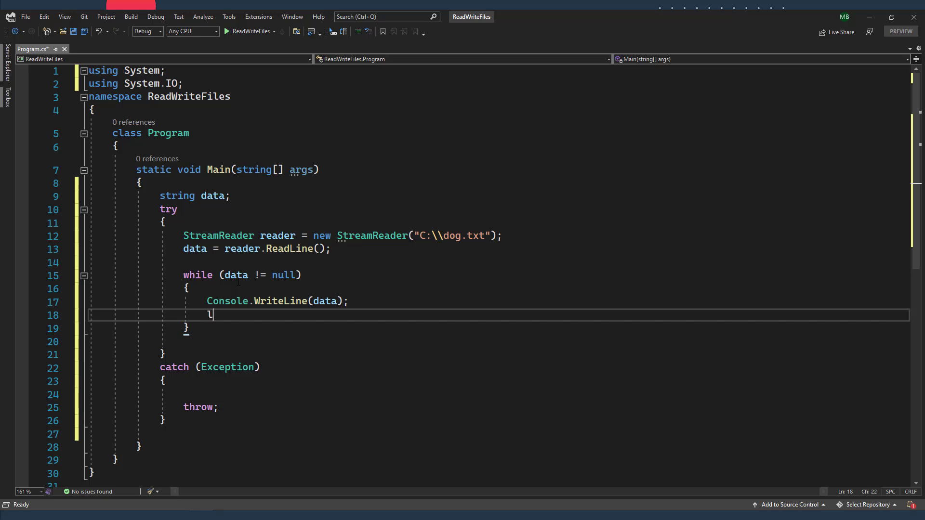
{"action": "type", "text": "data="}
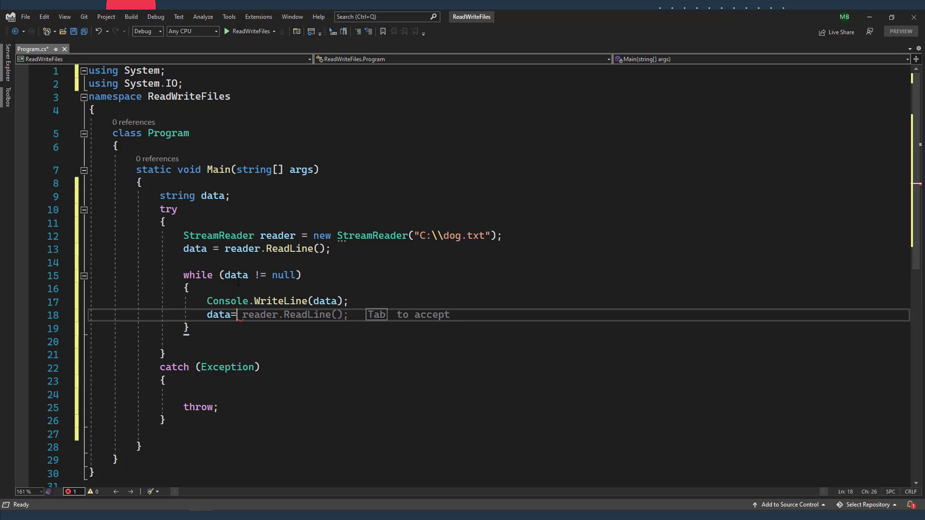
{"action": "type", "text": "reader.ReadLine("}
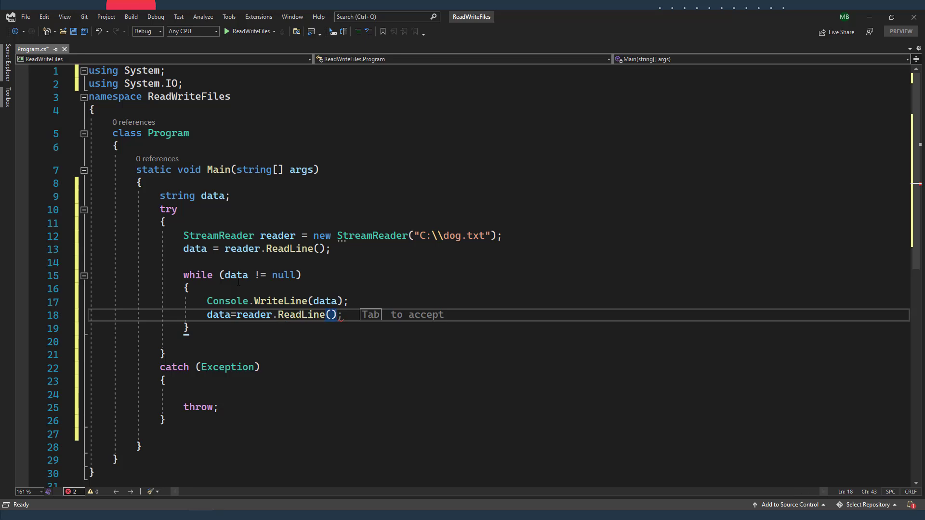
{"action": "key", "text": "Tab"}
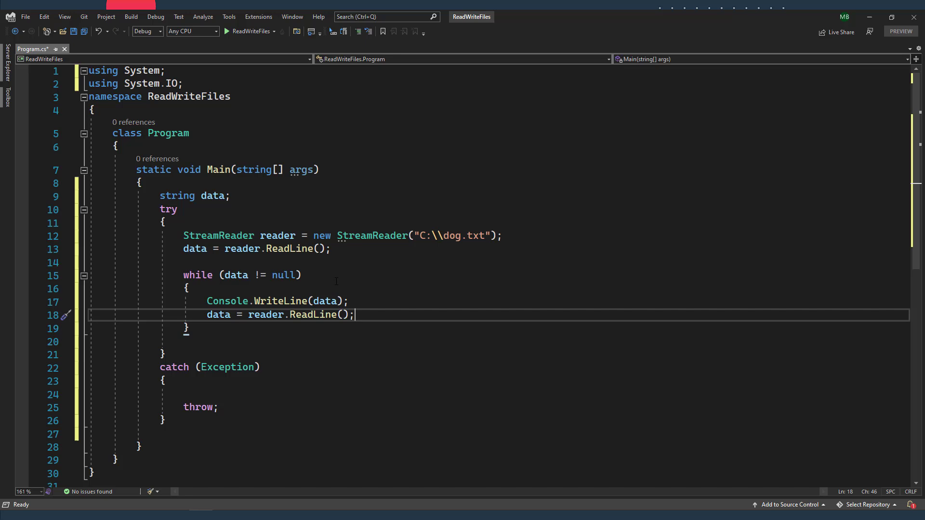
{"action": "double_click", "coordinate": [217, 315]}
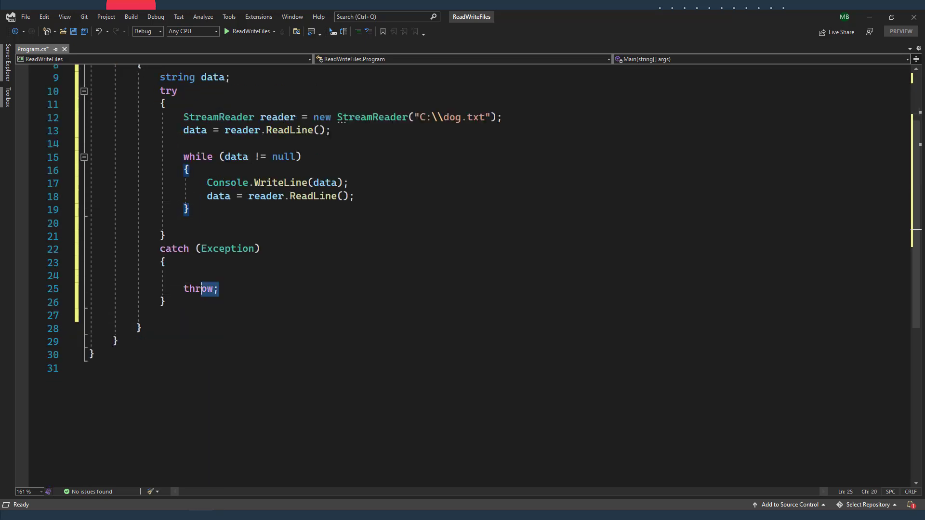
Name the caught exception e, replace throw with Console.WriteLine(e.Message), and remove the blank line.
{"action": "double_click", "coordinate": [200, 289]}
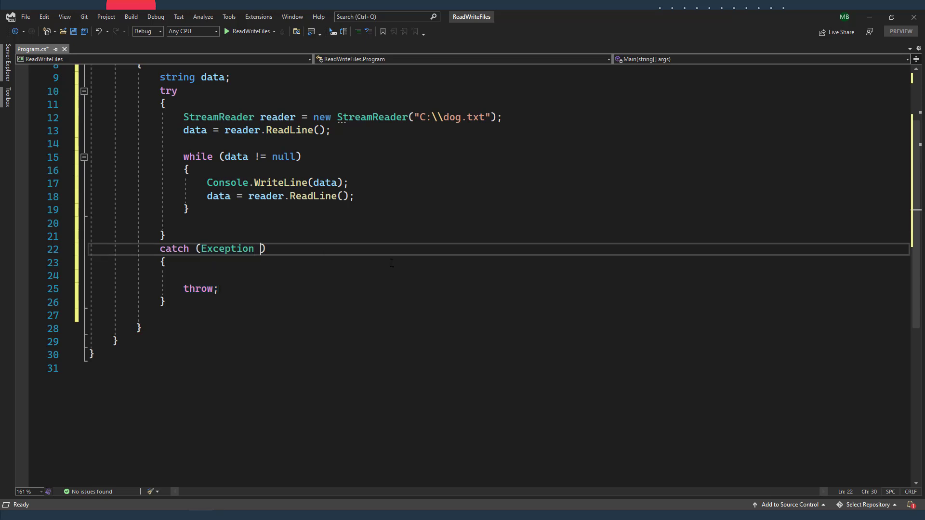
{"action": "type", "text": "e"}
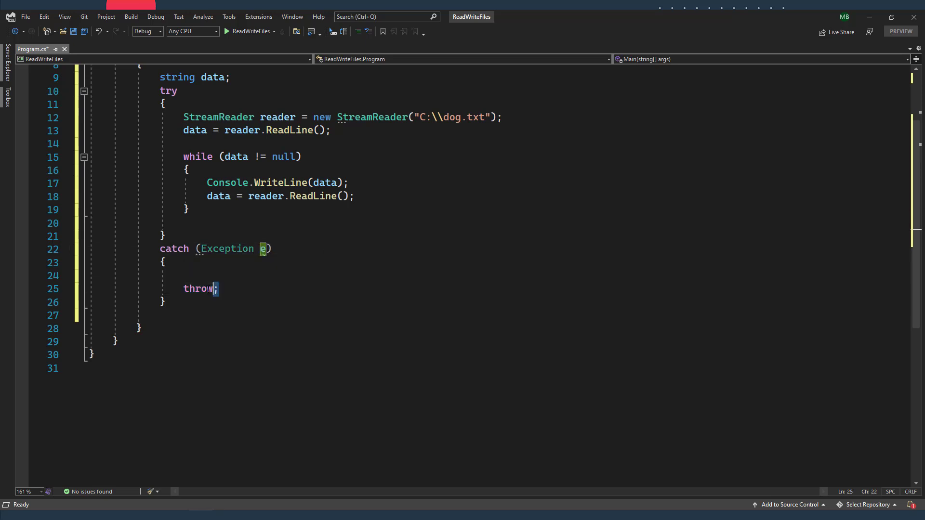
{"action": "double_click", "coordinate": [200, 289]}
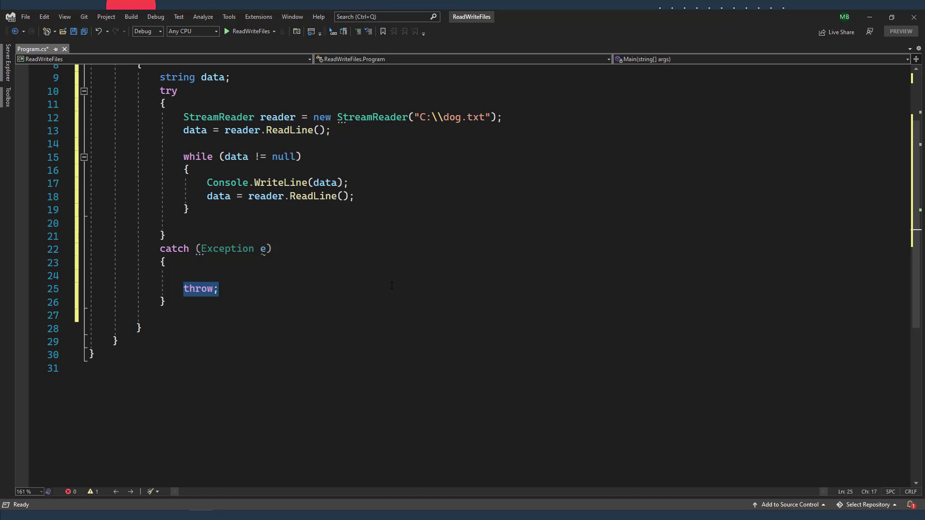
{"action": "type", "text": "Console.WriteLine();"}
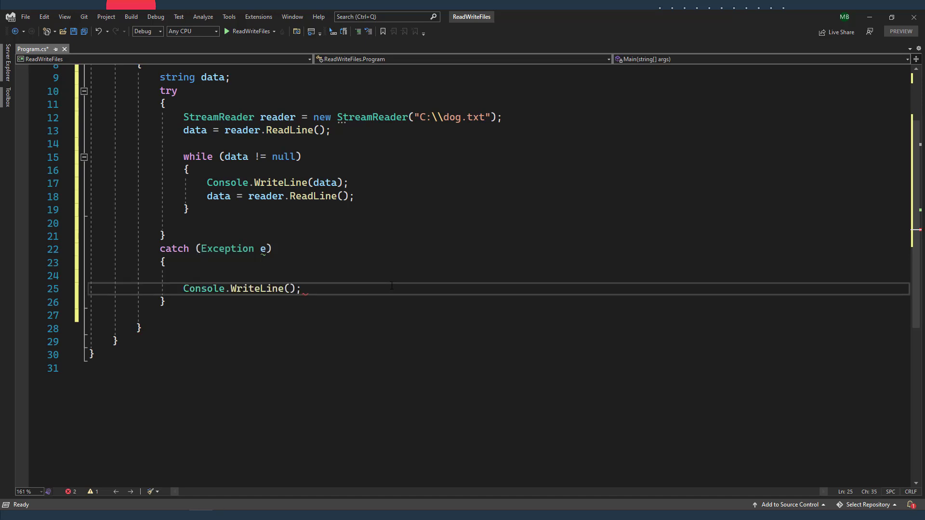
{"action": "type", "text": "e.Message"}
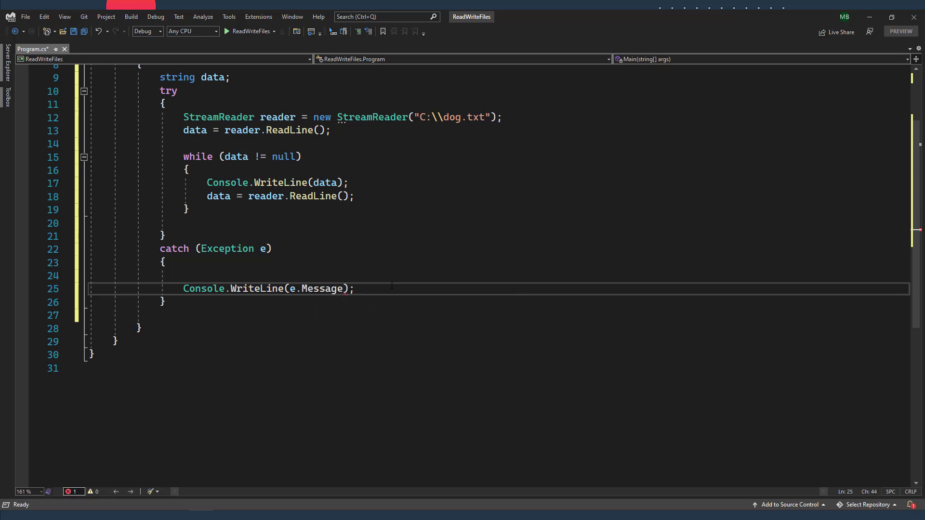
{"action": "double_click", "coordinate": [321, 289]}
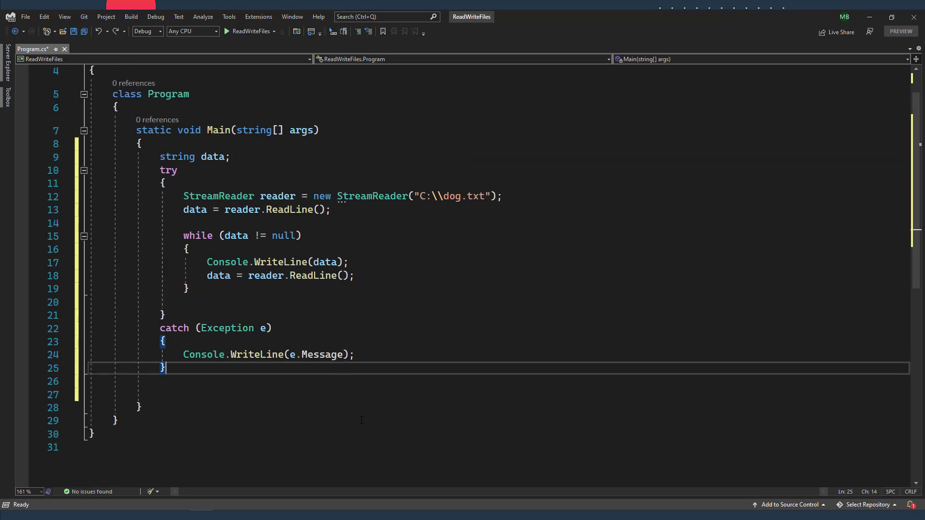
Add a finally block that closes the reader, plus a Console.ReadLine() pause.
{"action": "type", "text": "finally"}
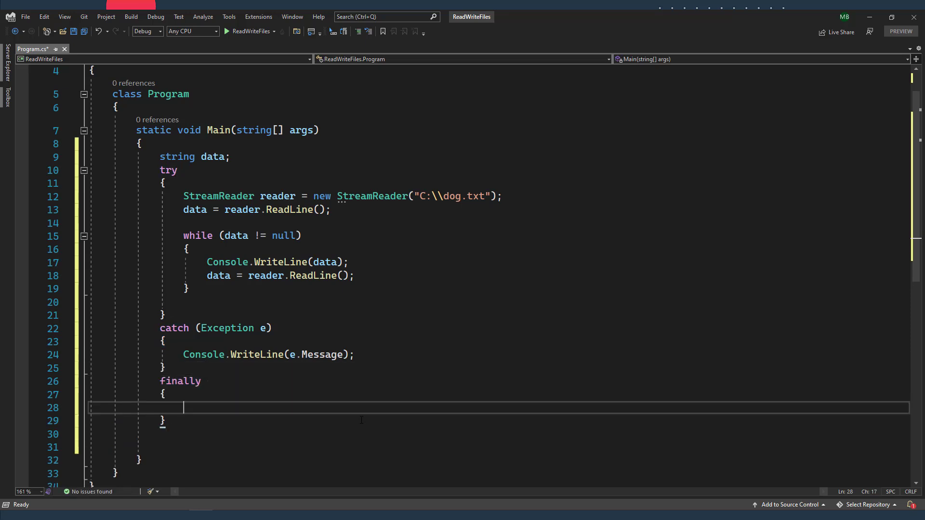
{"action": "type", "text": "Console.ReadLine();"}
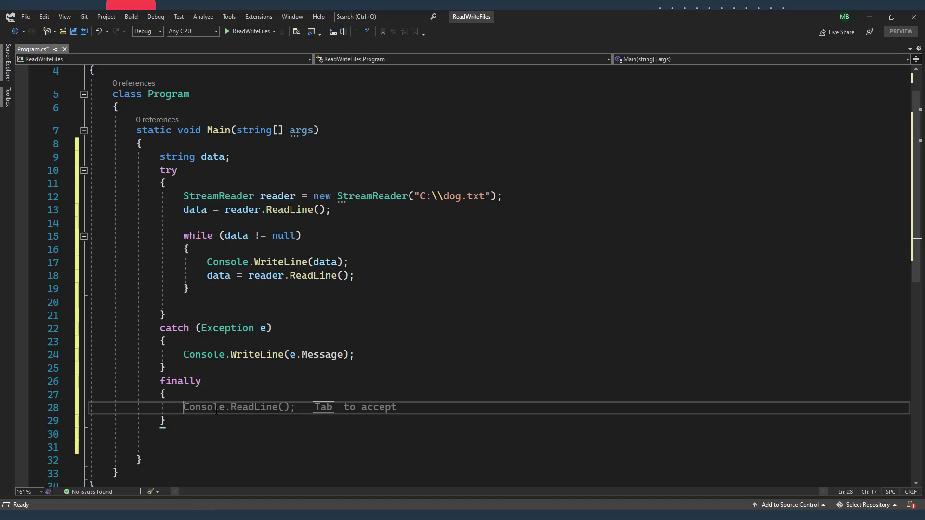
{"action": "type", "text": "re"}
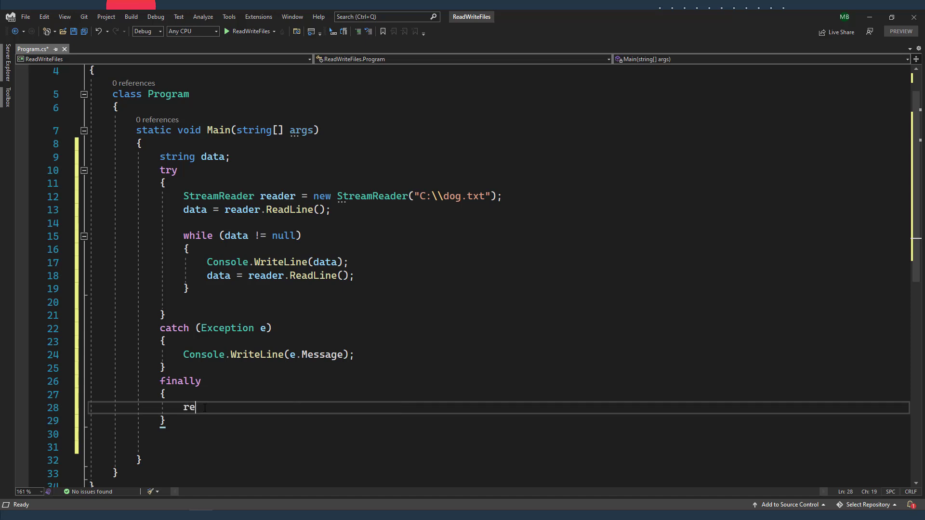
{"action": "type", "text": "ader"}
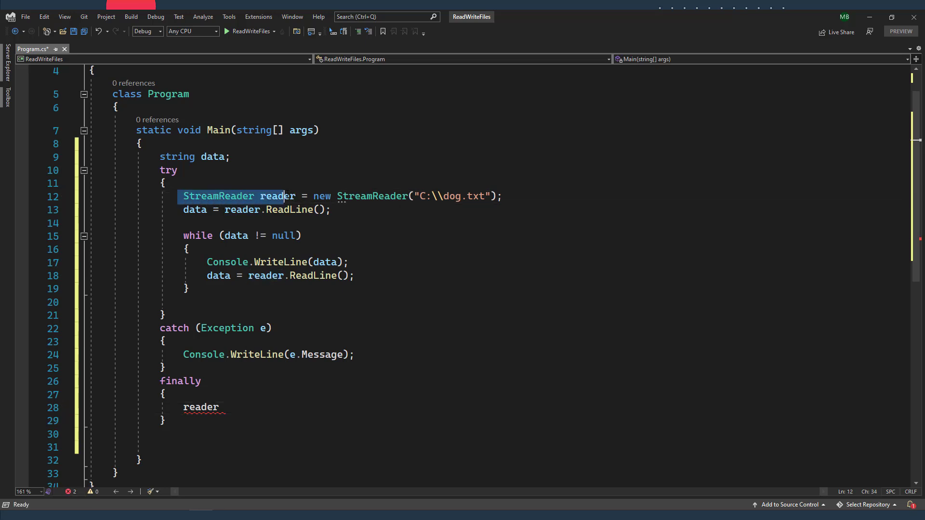
Declare 'StreamReader reader = null;' before try, drop the type from the assignment, and run.
{"action": "left_click", "coordinate": [230, 156]}
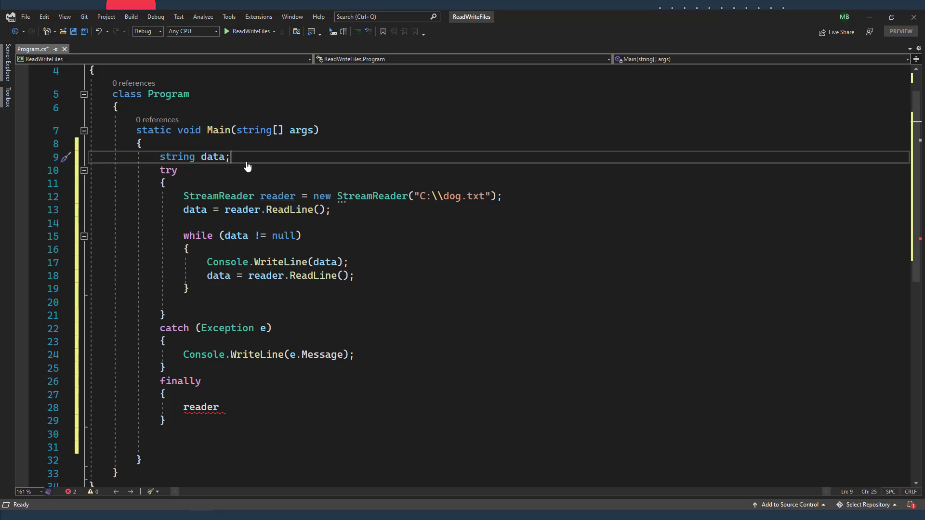
{"action": "type", "text": "StreamReader reader = null;"}
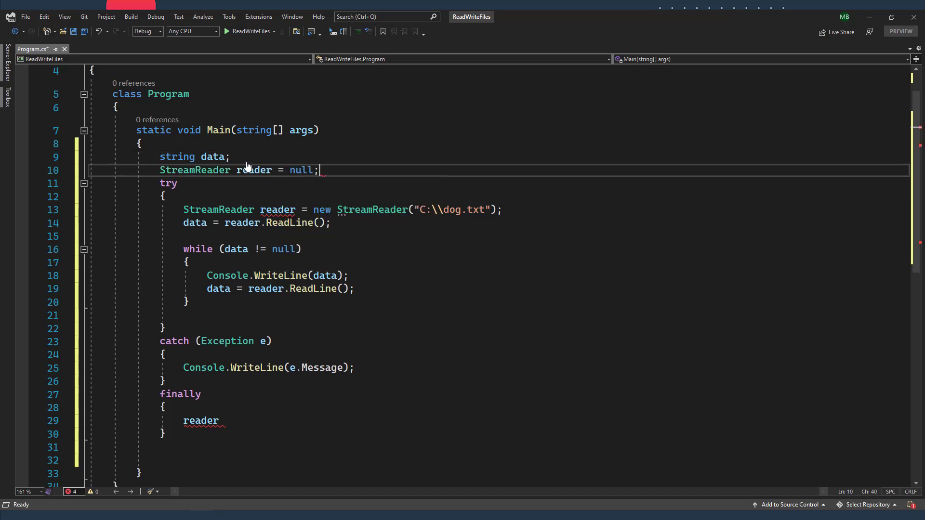
{"action": "double_click", "coordinate": [218, 210]}
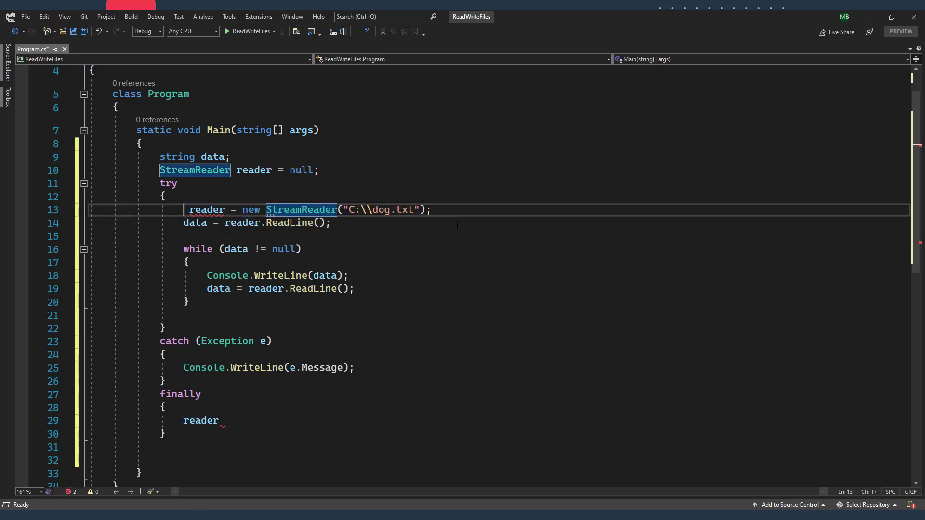
{"action": "type", "text": ".cl"}
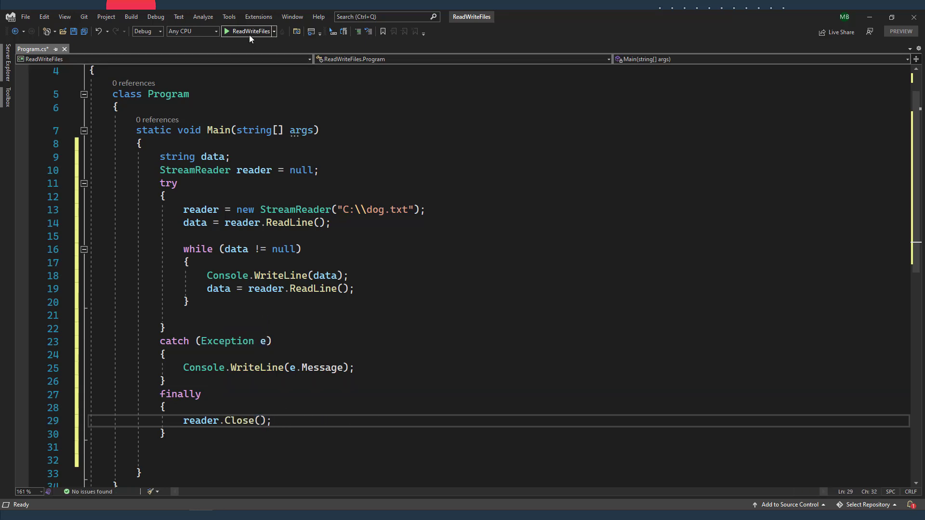
{"action": "left_click", "coordinate": [226, 31]}
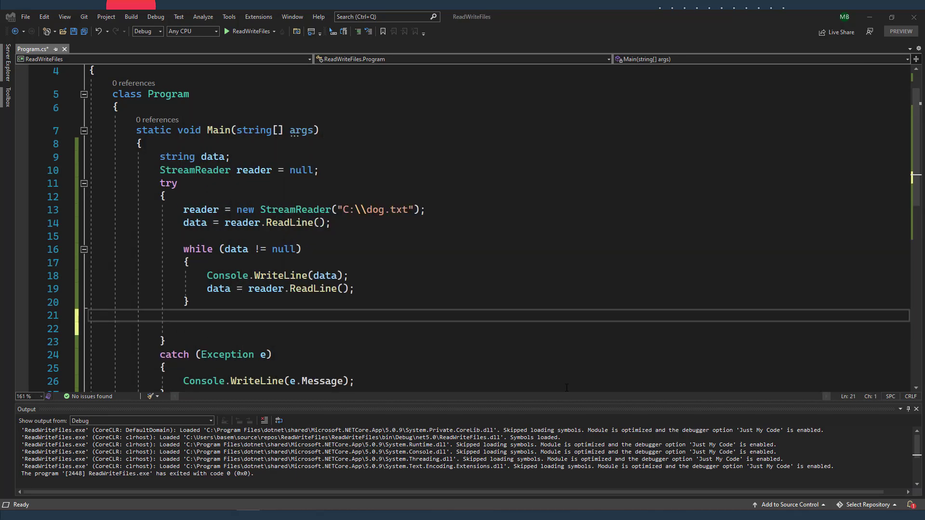
Declare a StreamWriter named writer on C:\\dog.txt below the reader declaration.
{"action": "left_click", "coordinate": [318, 170]}
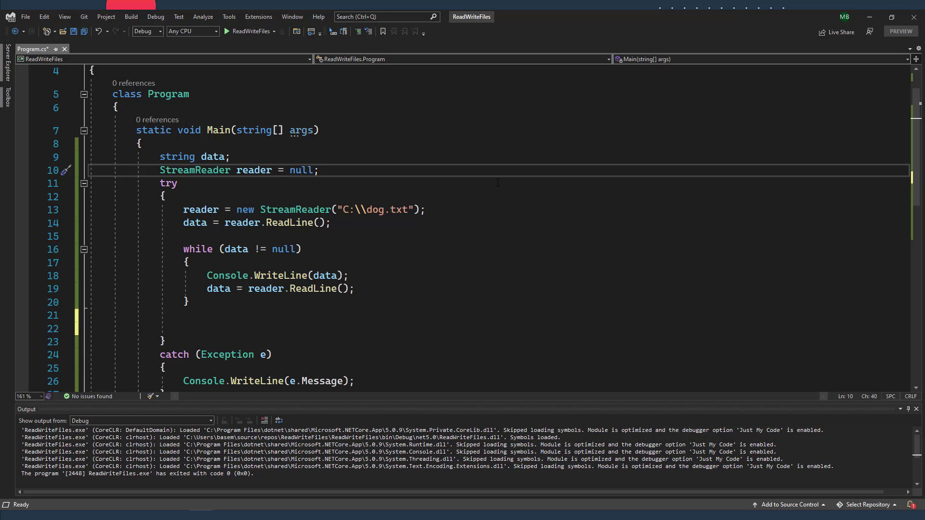
{"action": "key", "text": "enter"}
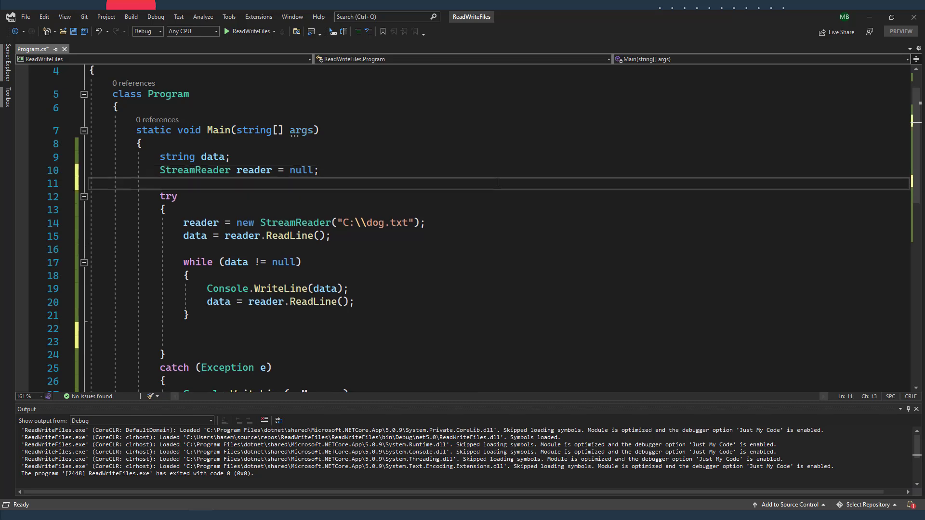
{"action": "type", "text": "streamWriter"}
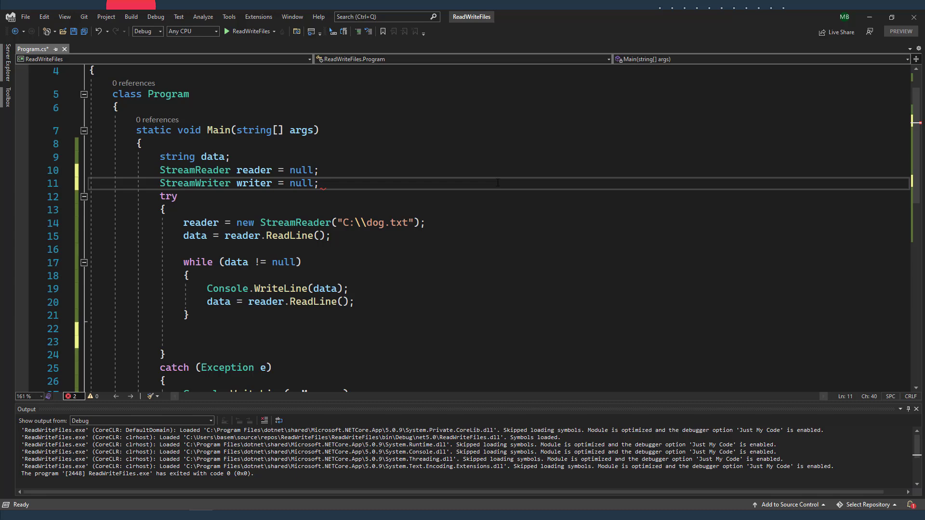
{"action": "type", "text": "writer = new StreamWriter(\""}
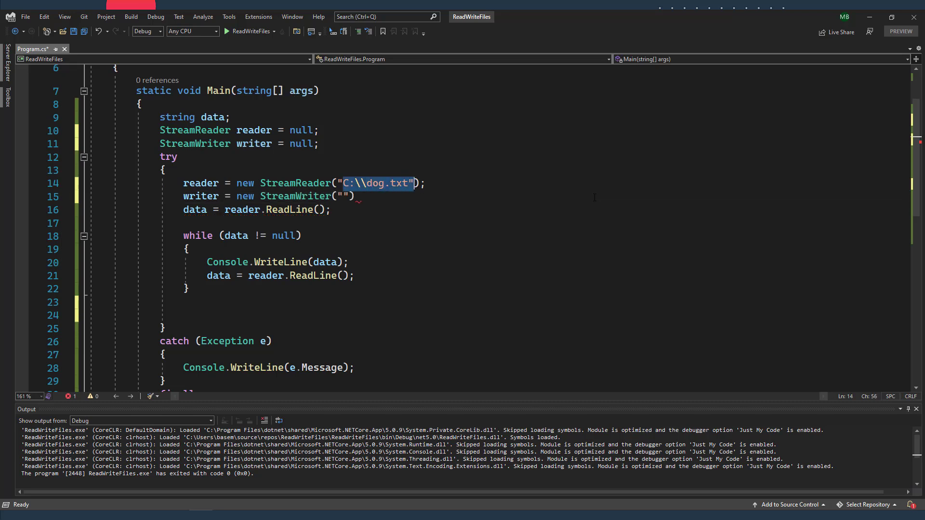
{"action": "left_click", "coordinate": [354, 196]}
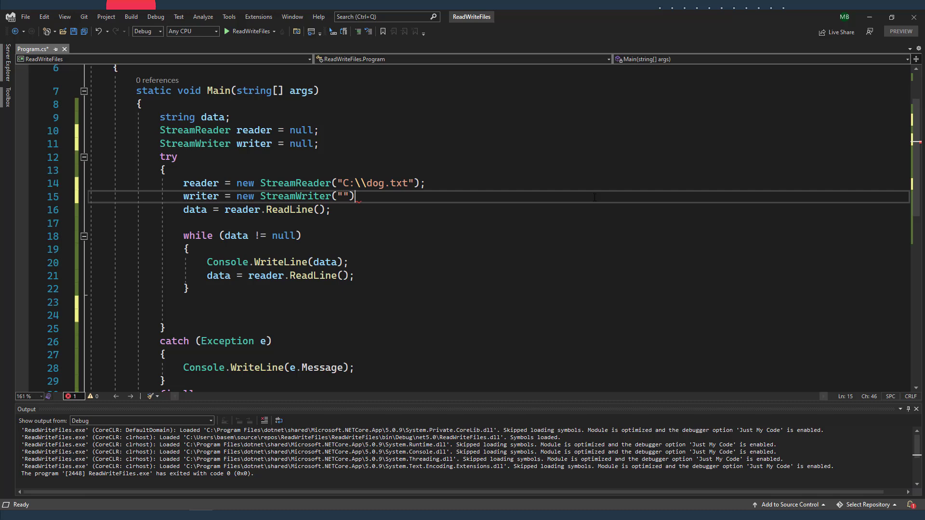
{"action": "type", "text": "C:\\\\dog.txt"}
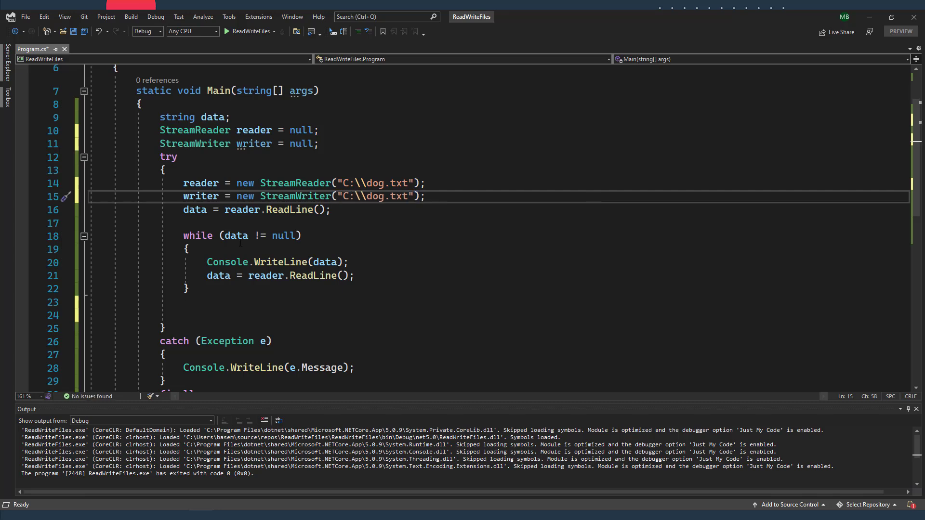
Write the ASCII bulldog via writer.WriteLine(@"...") and add writer.Close() in finally.
{"action": "scroll", "scroll_direction": "down", "scroll_amount": 3}
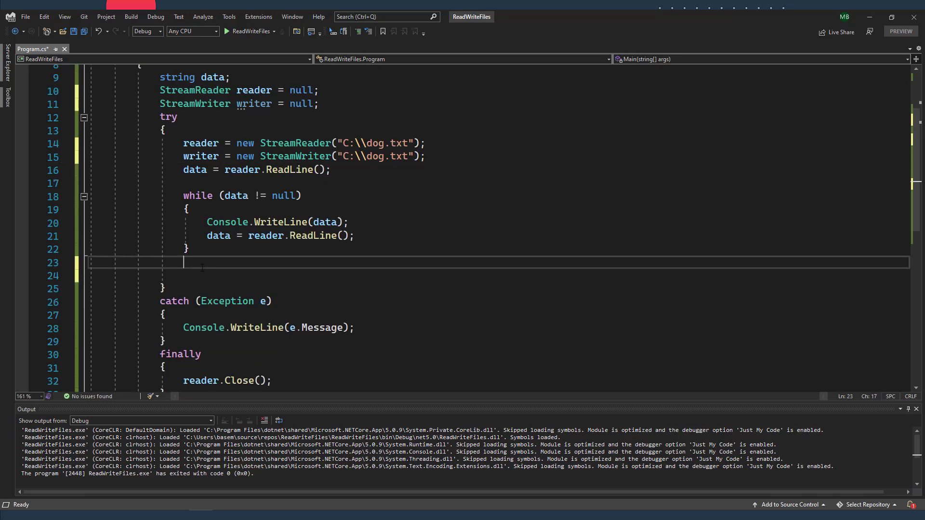
{"action": "type", "text": "writer.WriteLine"}
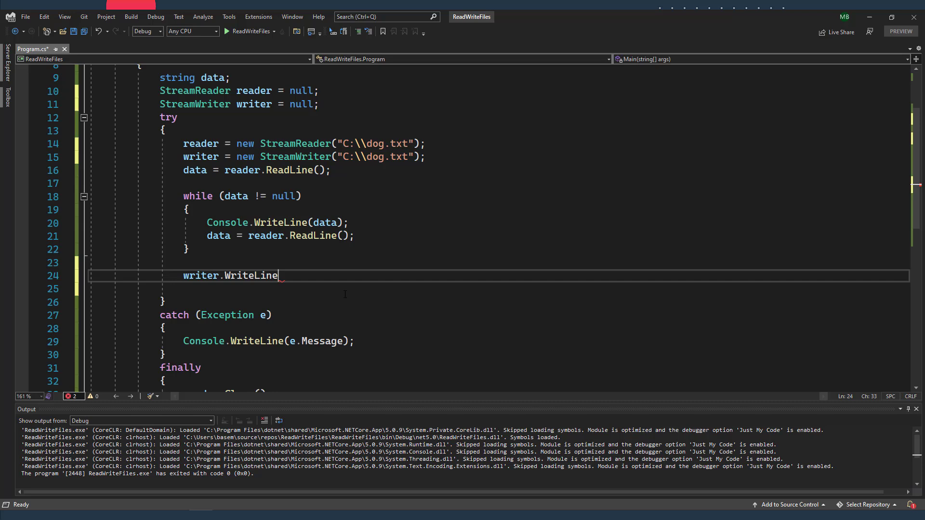
{"action": "type", "text": "();"}
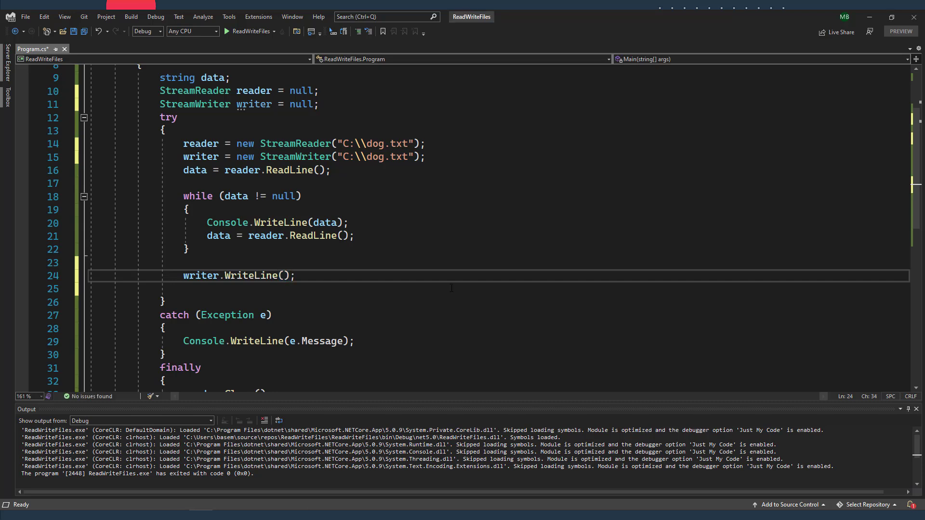
{"action": "type", "text": "@\""}
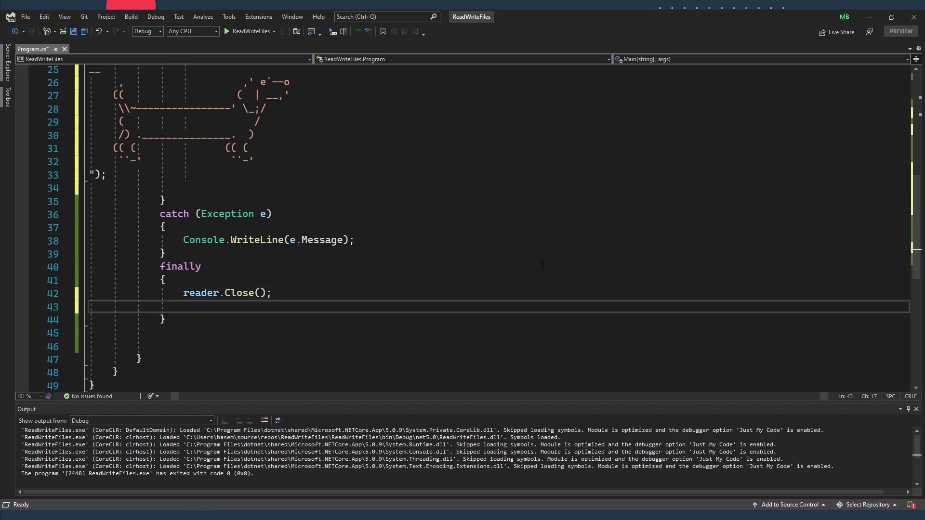
{"action": "type", "text": "writer.cl"}
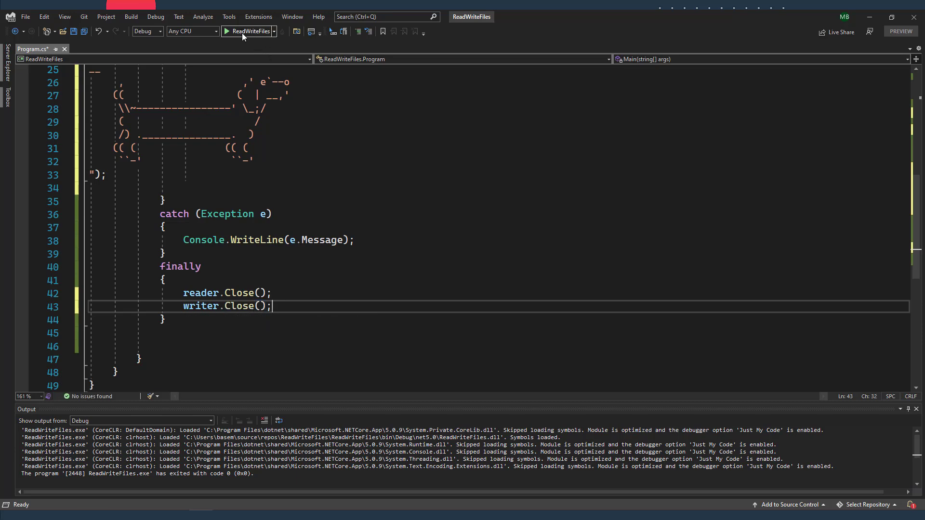
{"action": "left_click", "coordinate": [226, 31]}
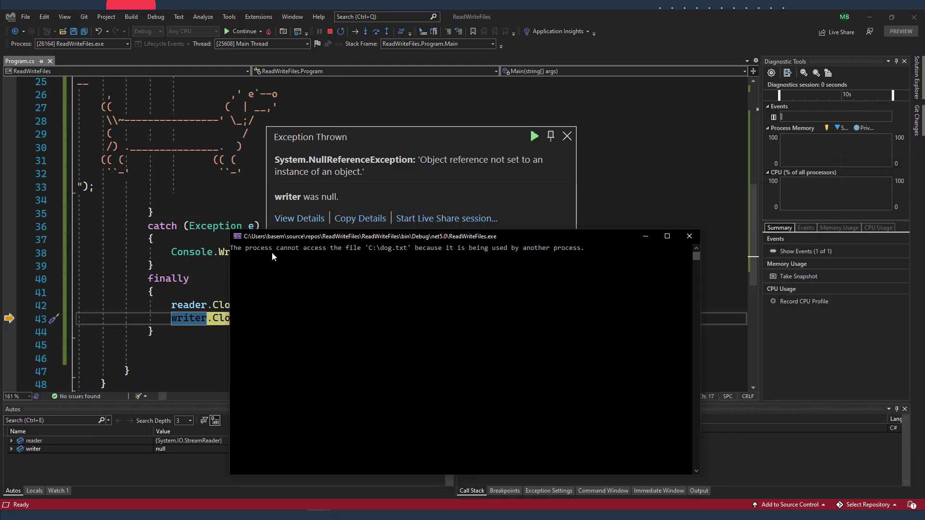
{"action": "mouse_move", "coordinate": [389, 260]}
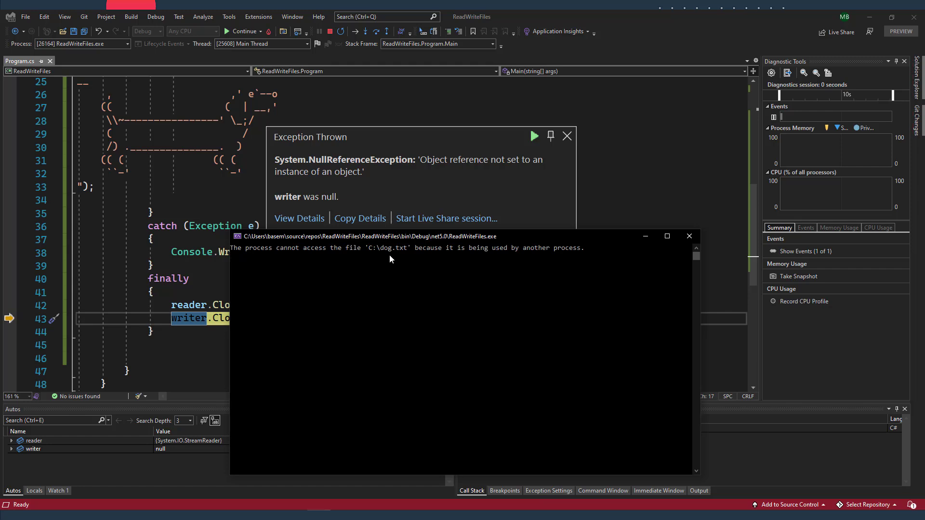
{"action": "mouse_move", "coordinate": [504, 266]}
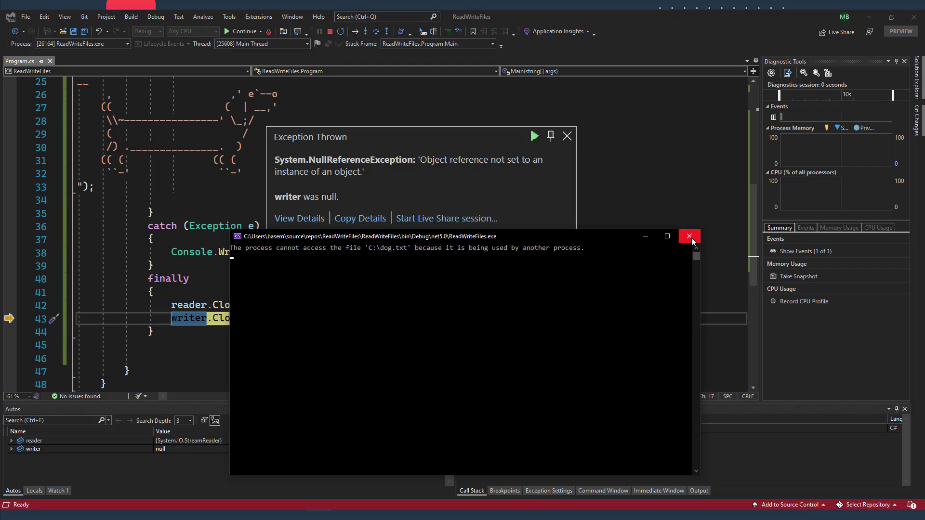
{"action": "left_click", "coordinate": [689, 236]}
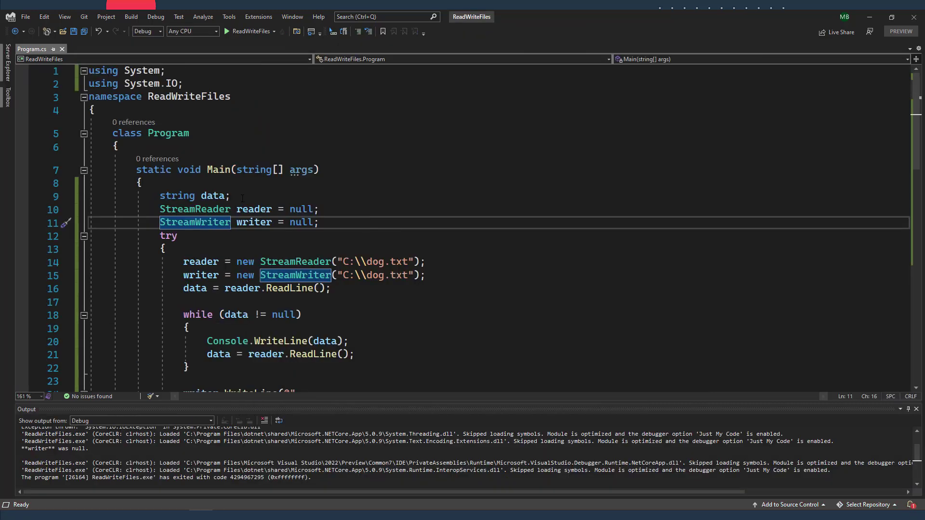
{"action": "mouse_move", "coordinate": [194, 222]}
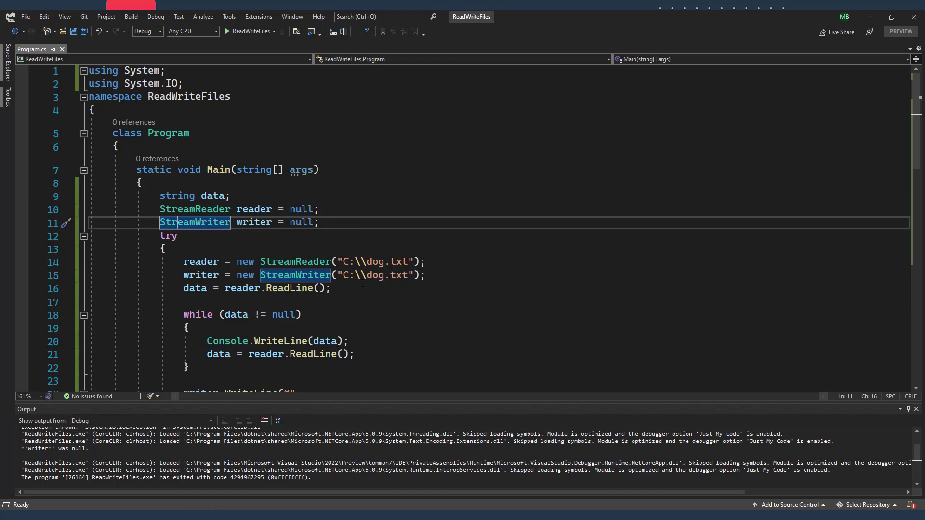
Move reader.Close() after the while loop, create the writer afterward, and rerun the program.
{"action": "scroll", "scroll_direction": "down", "scroll_amount": 3}
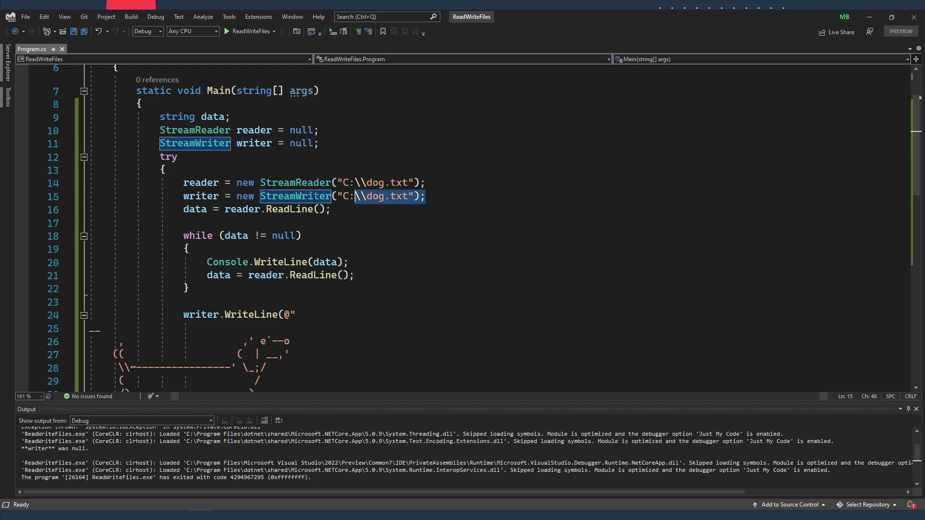
{"action": "left_click", "coordinate": [340, 262]}
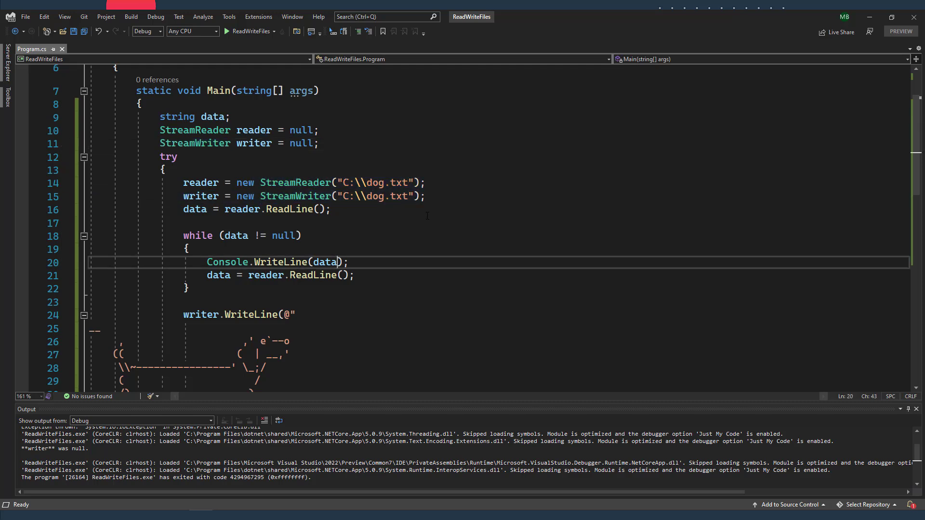
{"action": "double_click", "coordinate": [295, 182]}
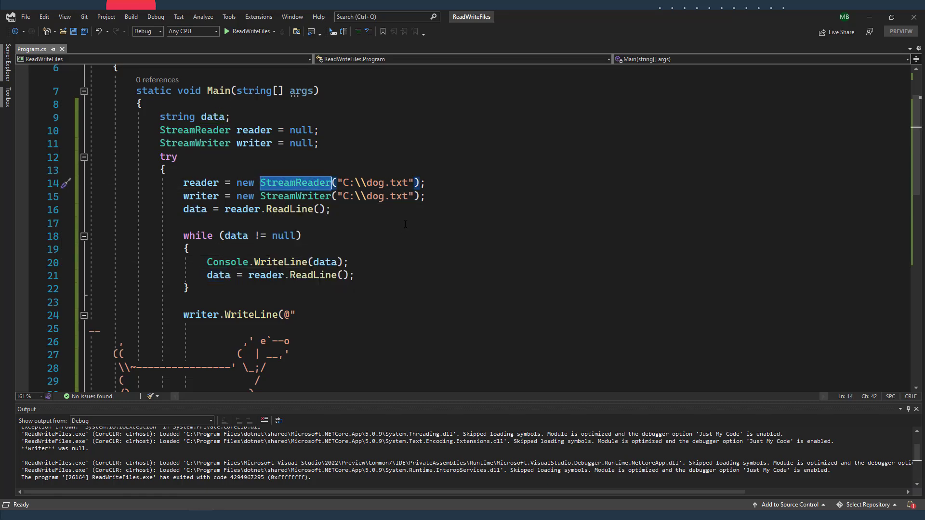
{"action": "scroll", "scroll_direction": "down", "scroll_amount": 3}
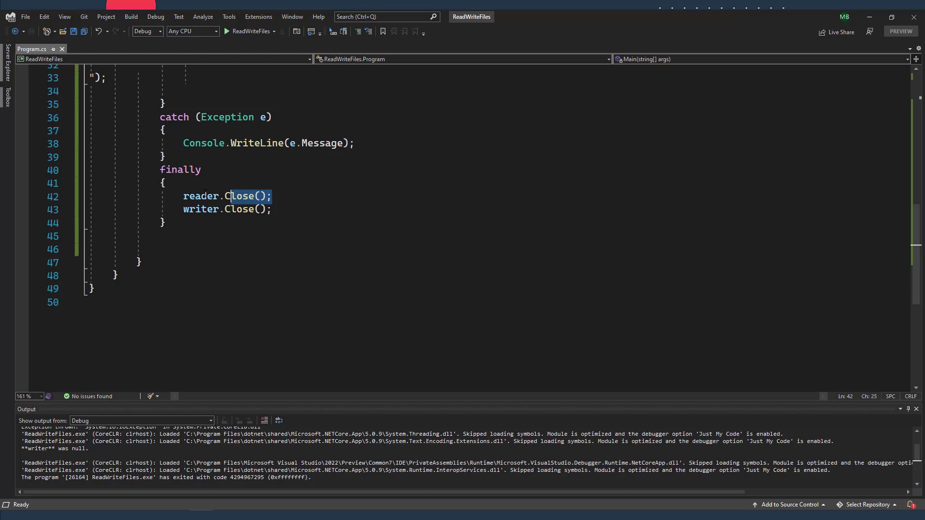
{"action": "key", "text": "Delete"}
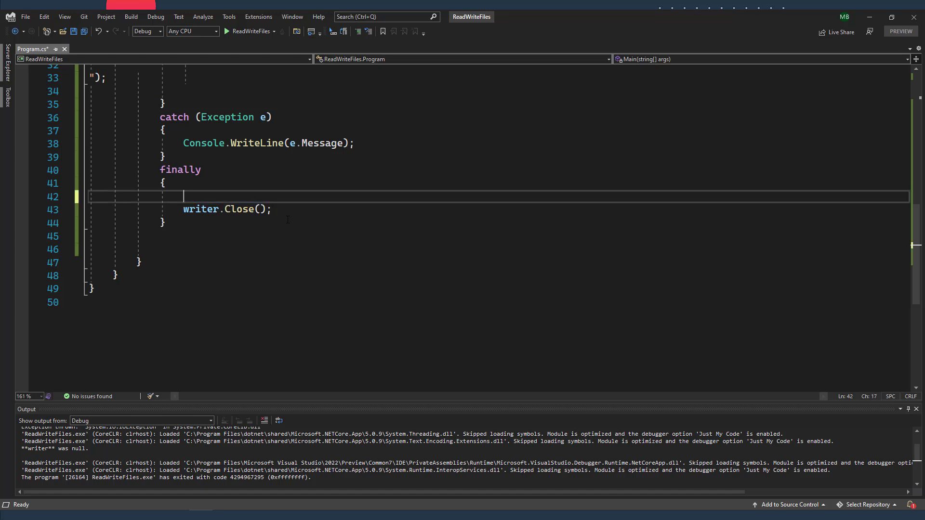
{"action": "scroll", "scroll_direction": "up", "scroll_amount": 3}
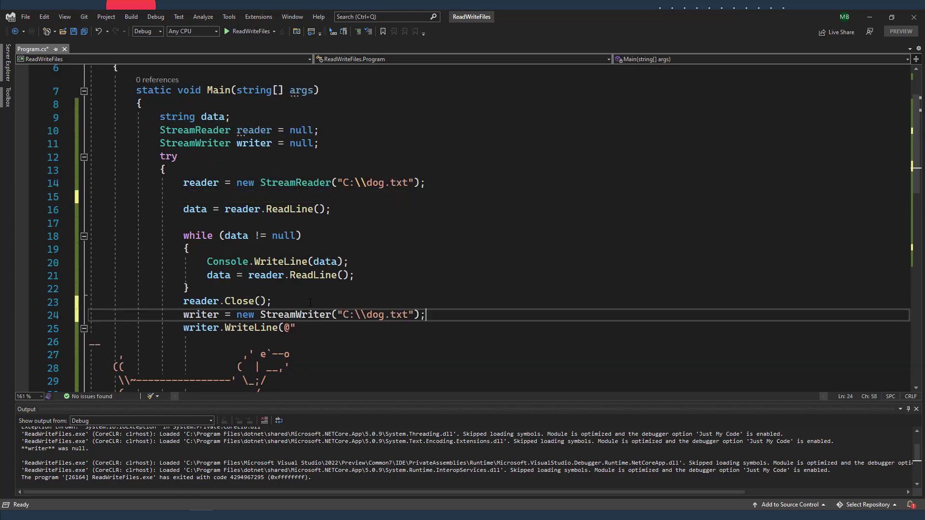
{"action": "scroll", "scroll_direction": "down", "scroll_amount": 3}
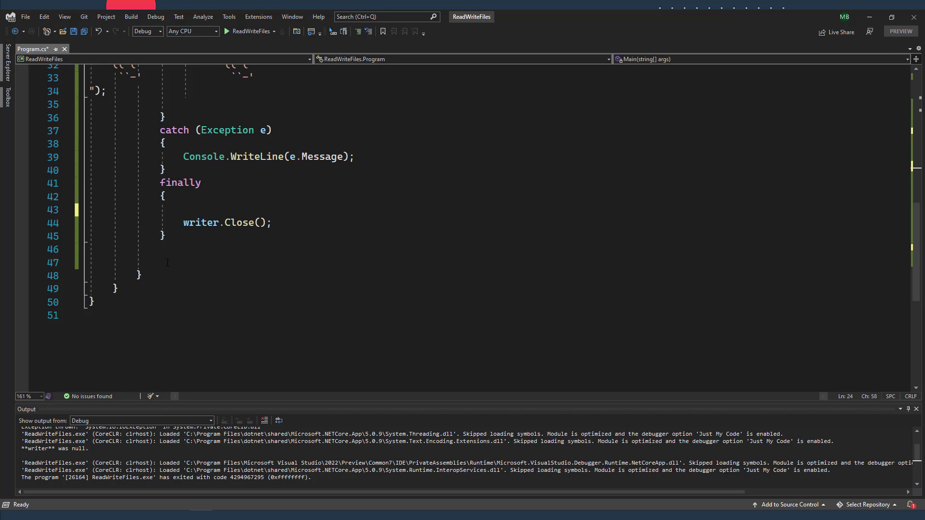
{"action": "left_click", "coordinate": [226, 31]}
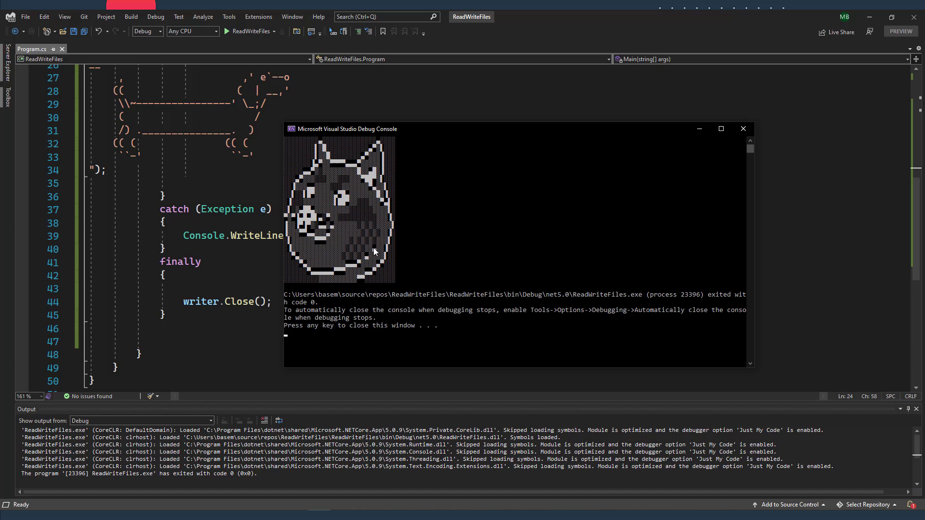
{"action": "mouse_move", "coordinate": [234, 320]}
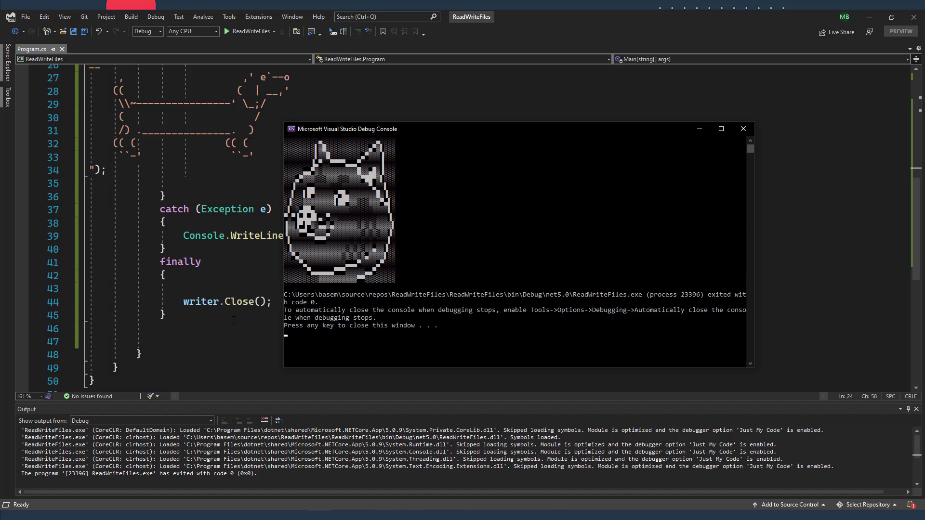
Scroll up to Main and select its body code for deletion.
{"action": "scroll", "scroll_direction": "up", "scroll_amount": 3}
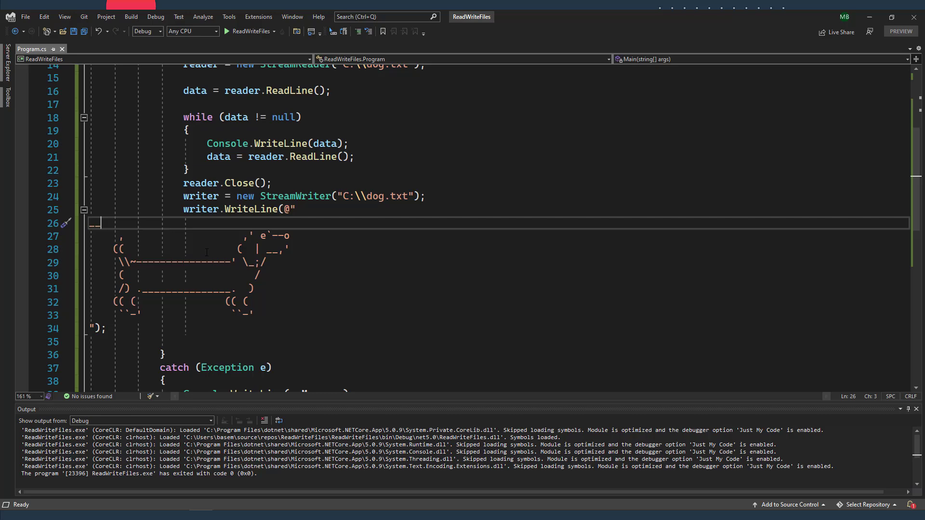
{"action": "double_click", "coordinate": [200, 209]}
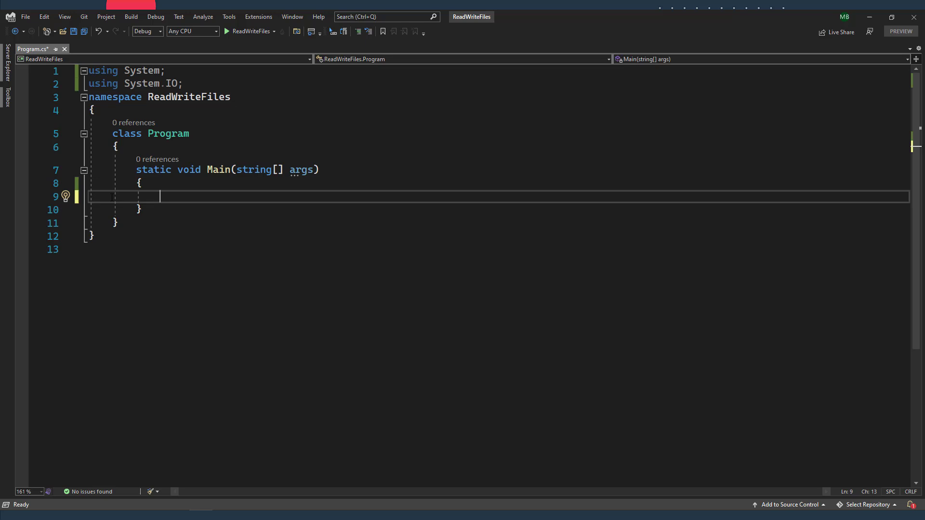
Type a File call in Main that reads the file at C:\dog.txt.
{"action": "type", "text": "File.WriteAllText(args,"}
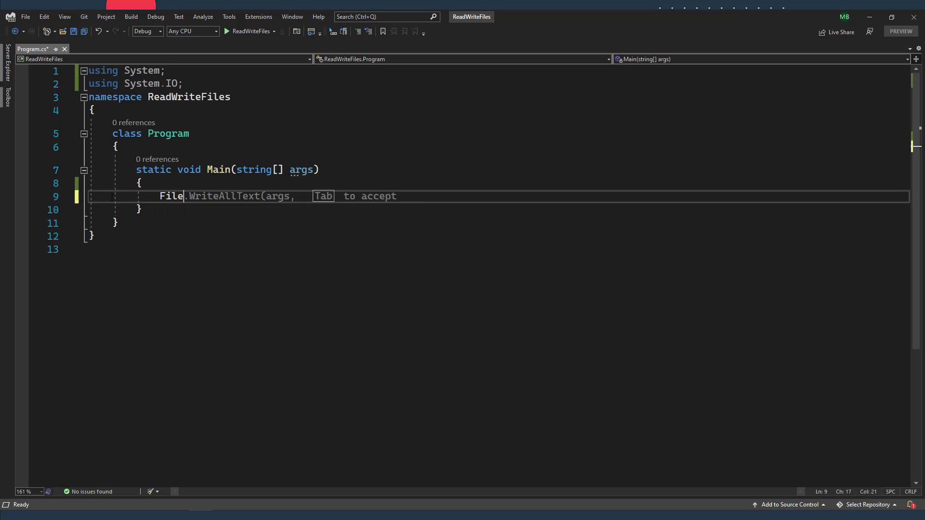
{"action": "type", "text": ".ReadAllText"}
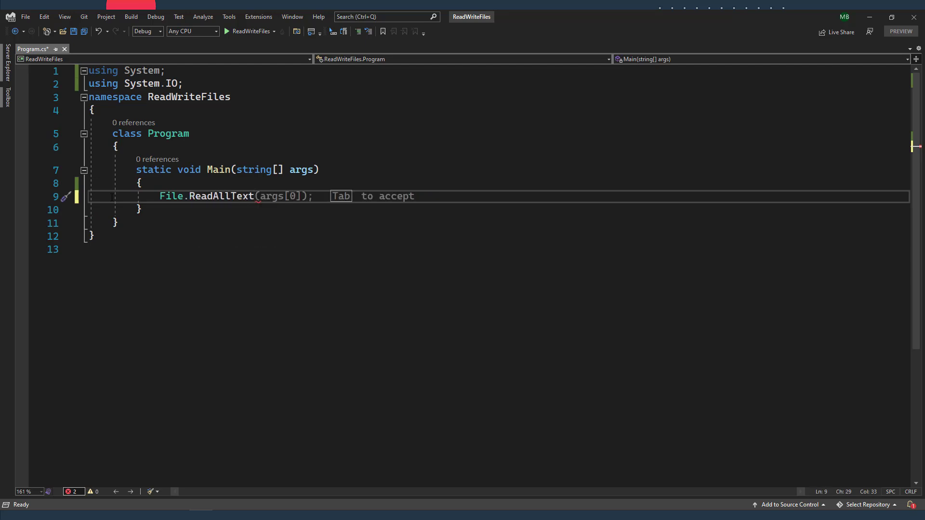
{"action": "type", "text": "\"\""}
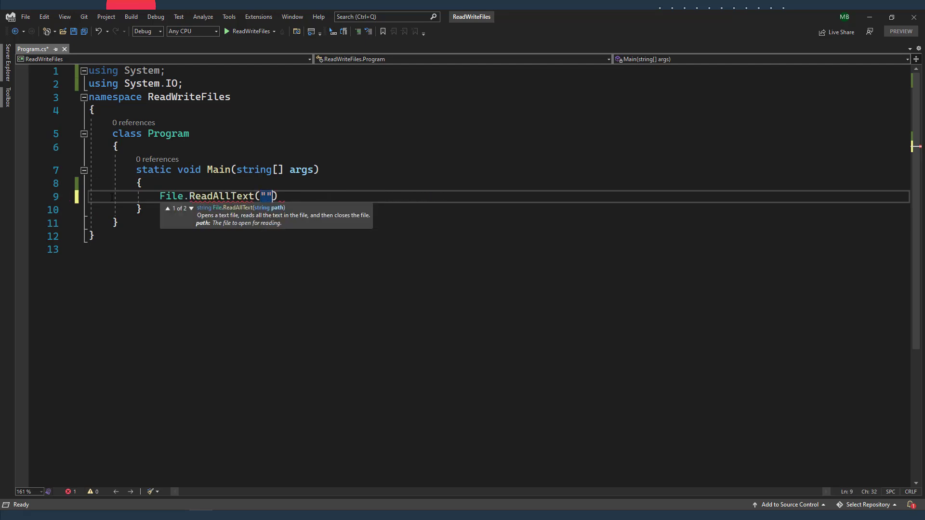
{"action": "type", "text": "C:\\\\"}
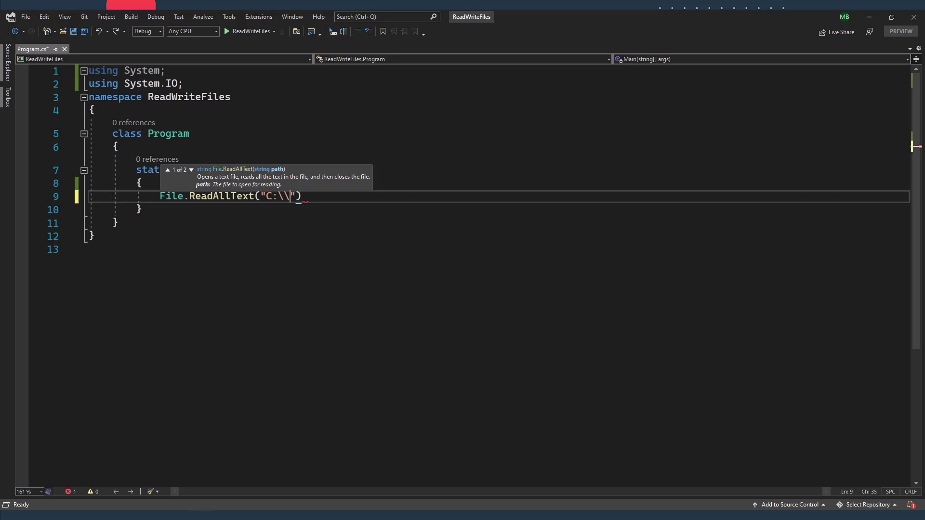
{"action": "type", "text": "dog.txt"}
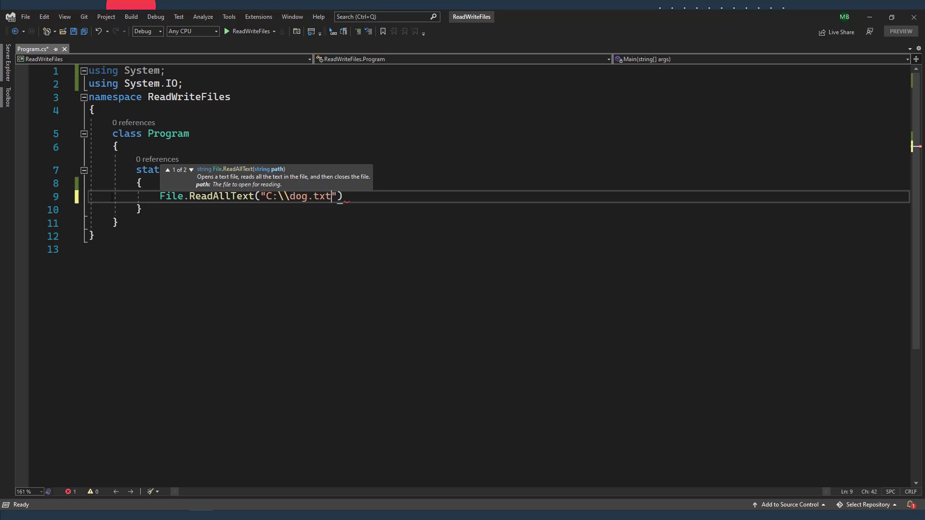
{"action": "type", "text": ");"}
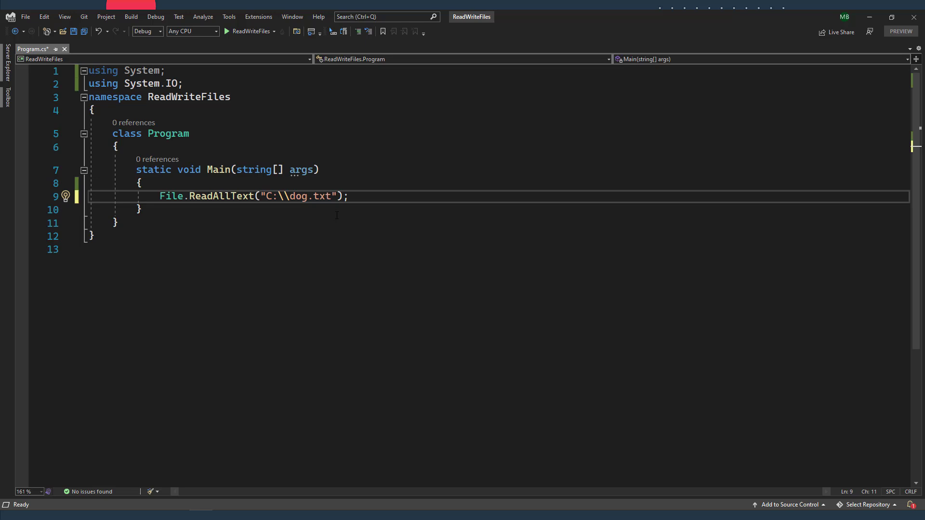
Store the read text in string dogString and print it with Console.WriteLine(dogString).
{"action": "type", "text": "string"}
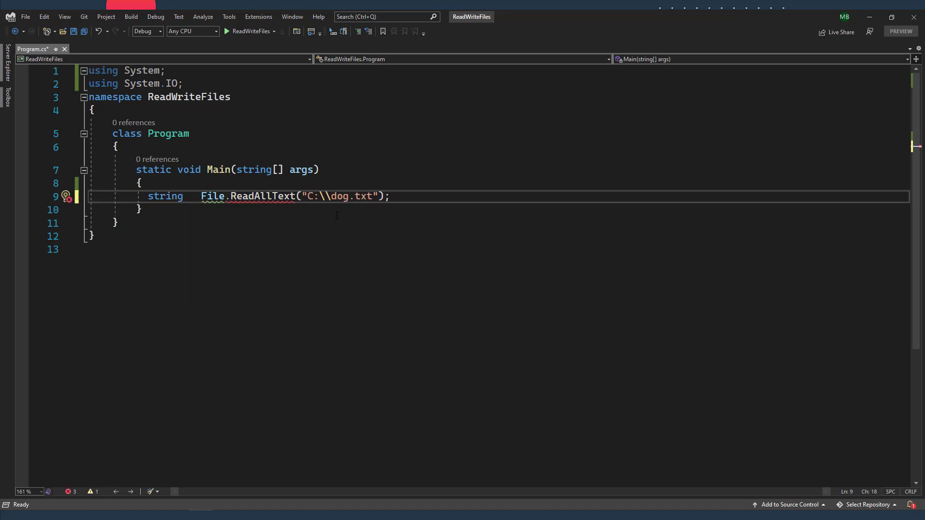
{"action": "type", "text": "do"}
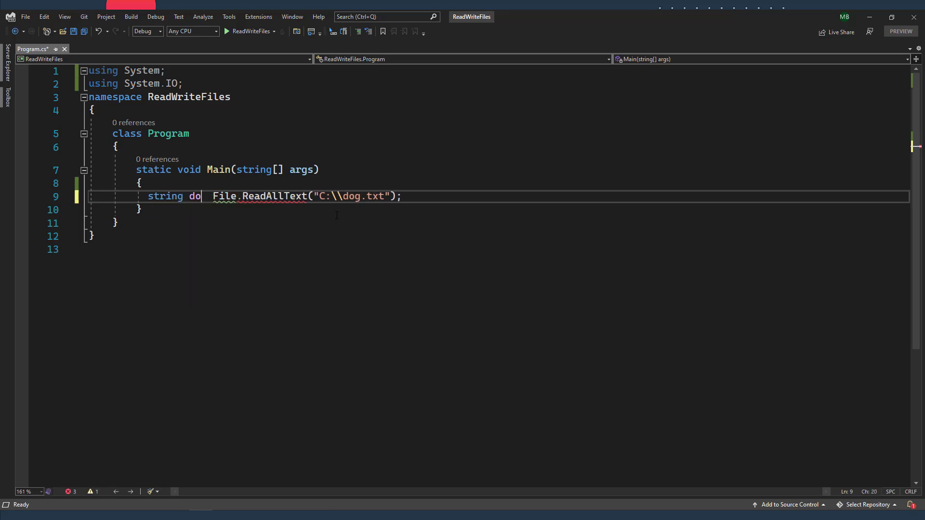
{"action": "type", "text": "gString="}
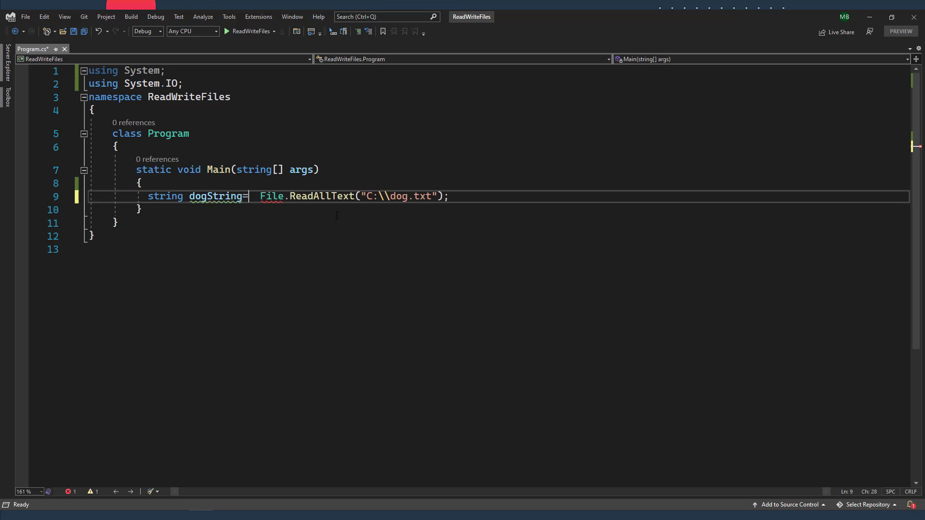
{"action": "type", "text": "Console.WriteLine(dogString);"}
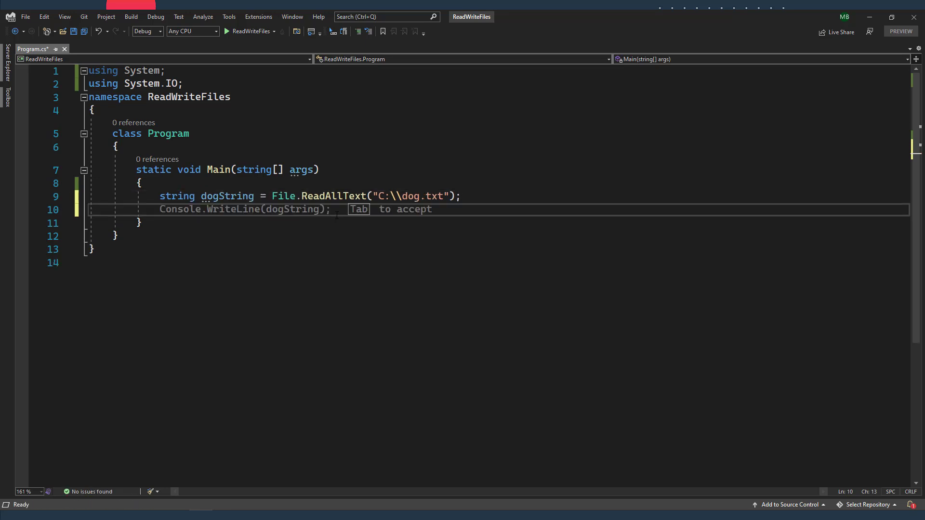
{"action": "key", "text": "Tab"}
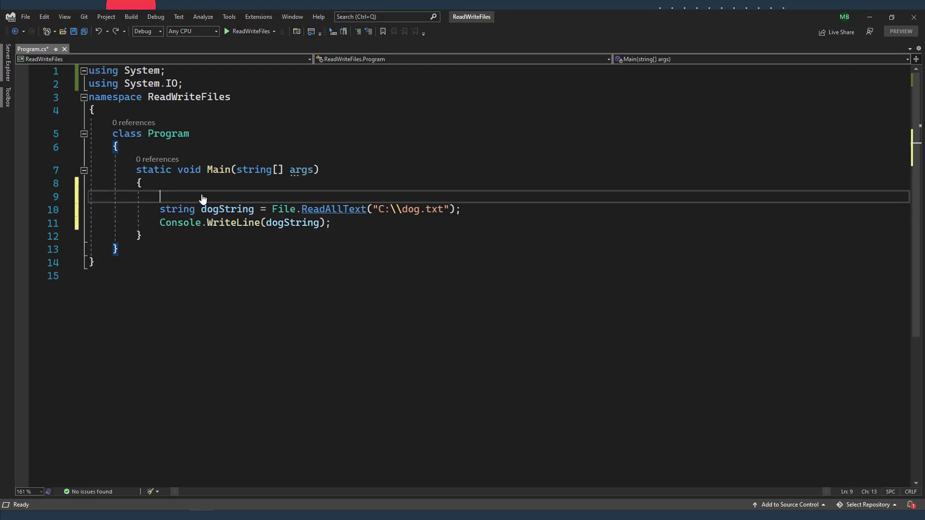
{"action": "mouse_move", "coordinate": [306, 264]}
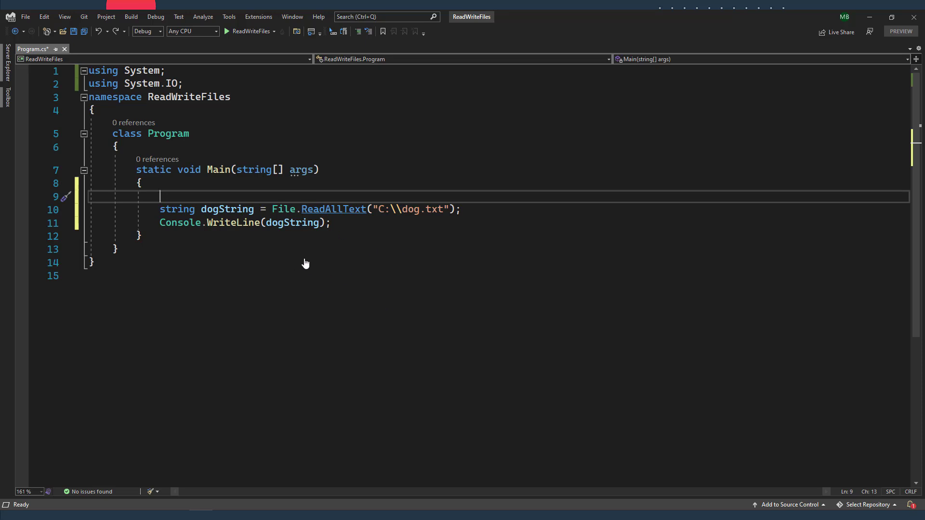
{"action": "mouse_move", "coordinate": [415, 282]}
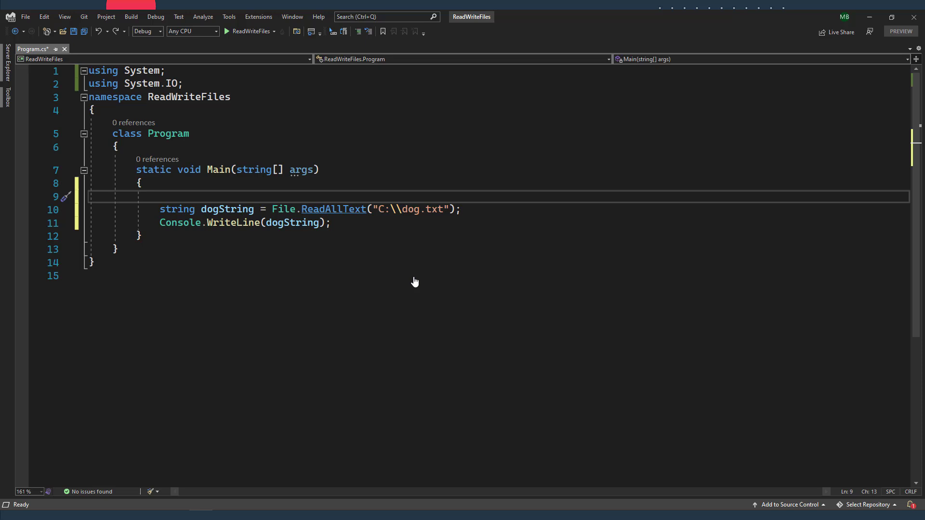
Wrap the read and print lines in if (File.Exists("C:\\dog.txt")), then run the program.
{"action": "type", "text": "if(f"}
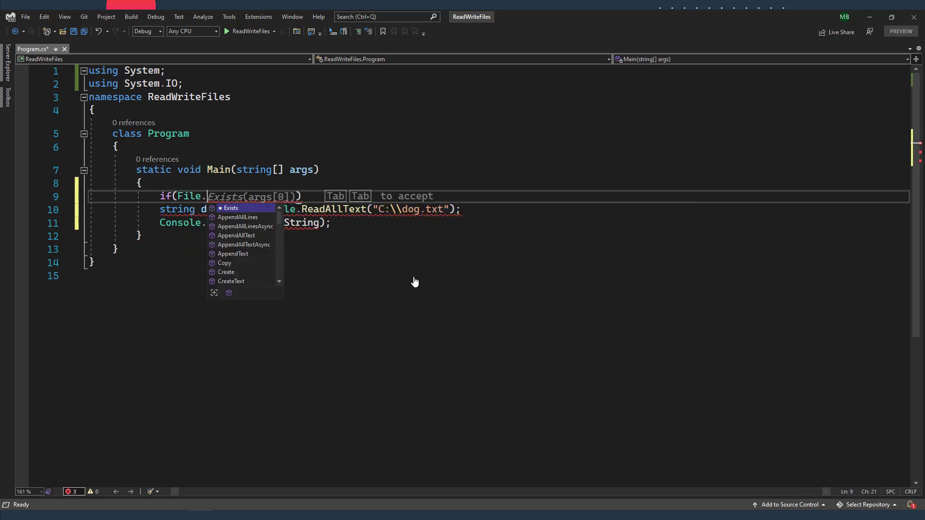
{"action": "key", "text": "Tab"}
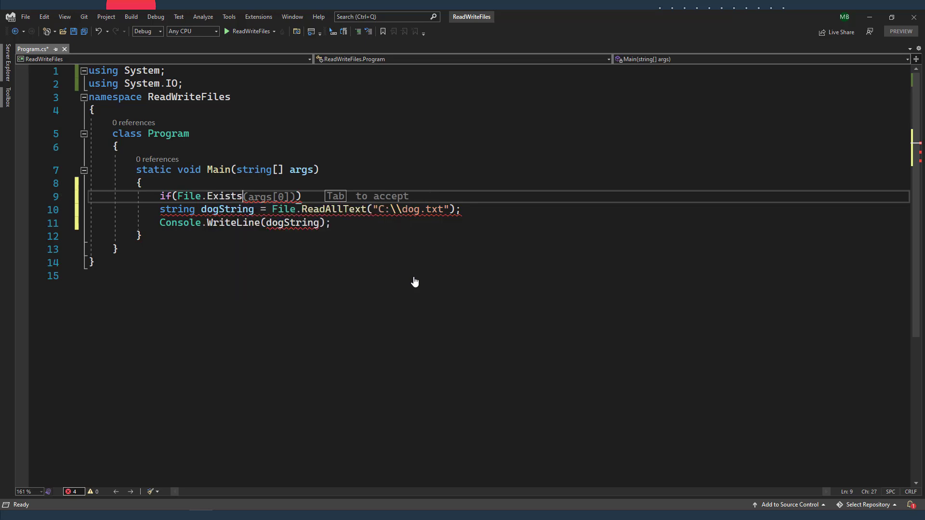
{"action": "double_click", "coordinate": [224, 196]}
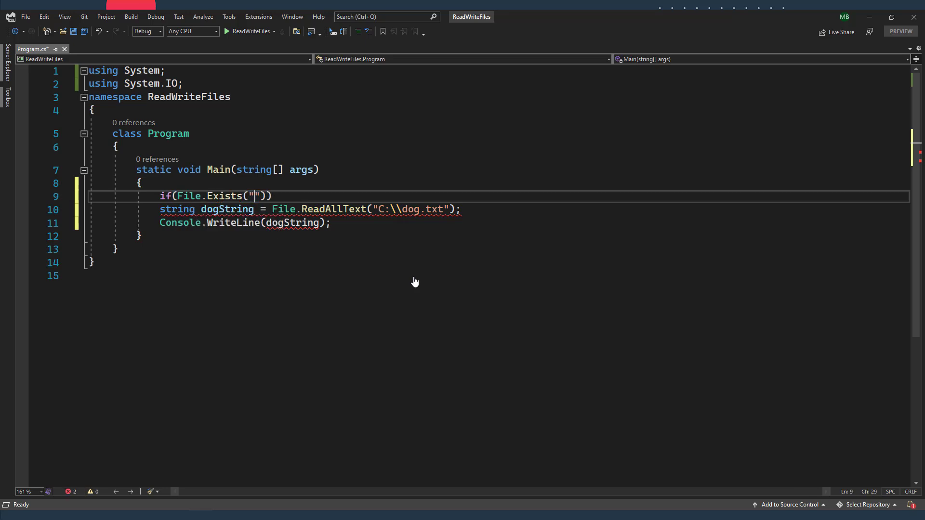
{"action": "type", "text": "\""}
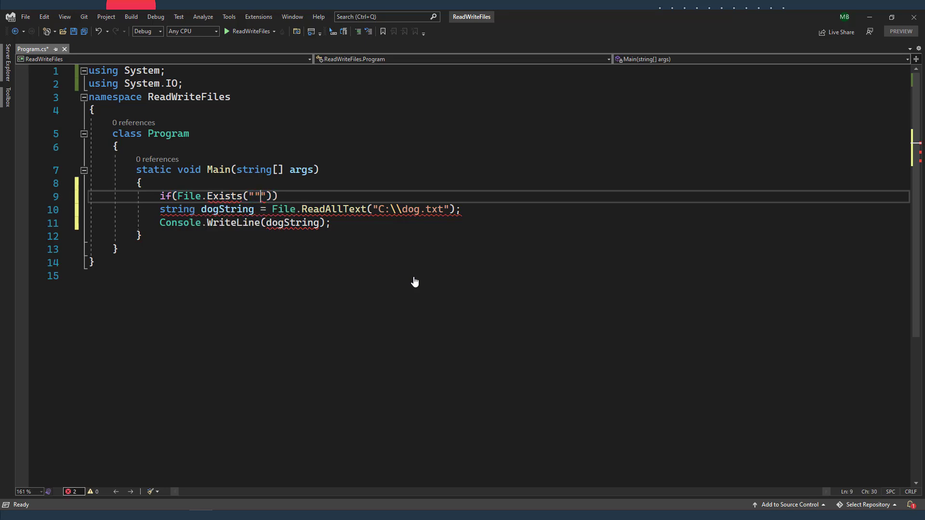
{"action": "type", "text": "C:\\\\dog.txt"}
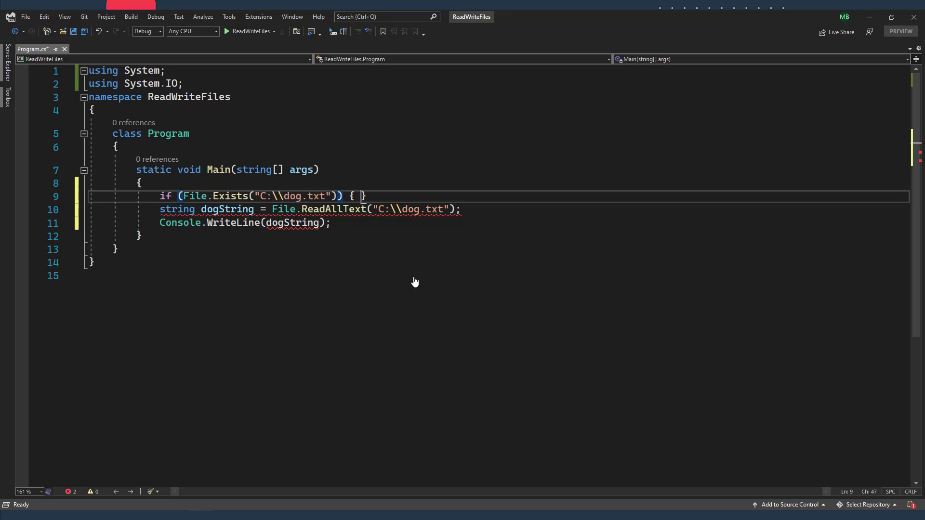
{"action": "key", "text": "Enter"}
{"action": "type", "text": "}"}
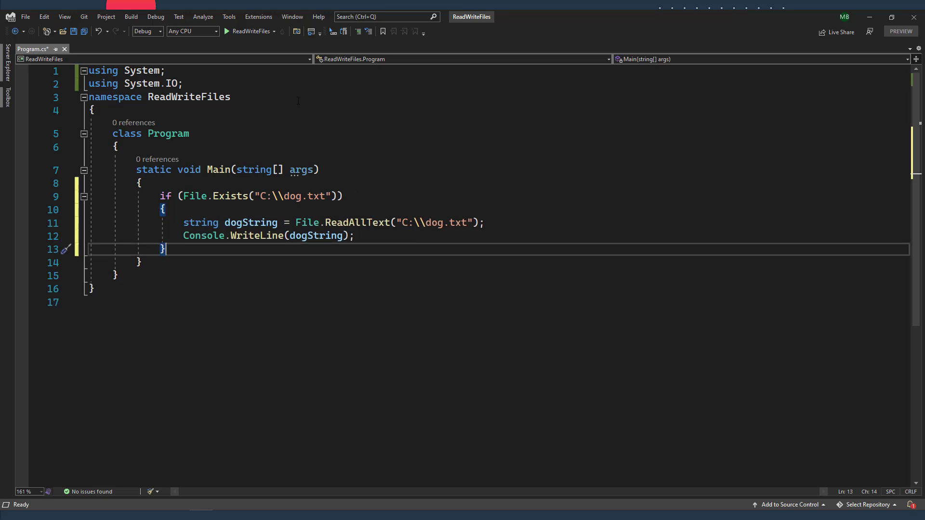
{"action": "left_click", "coordinate": [226, 31]}
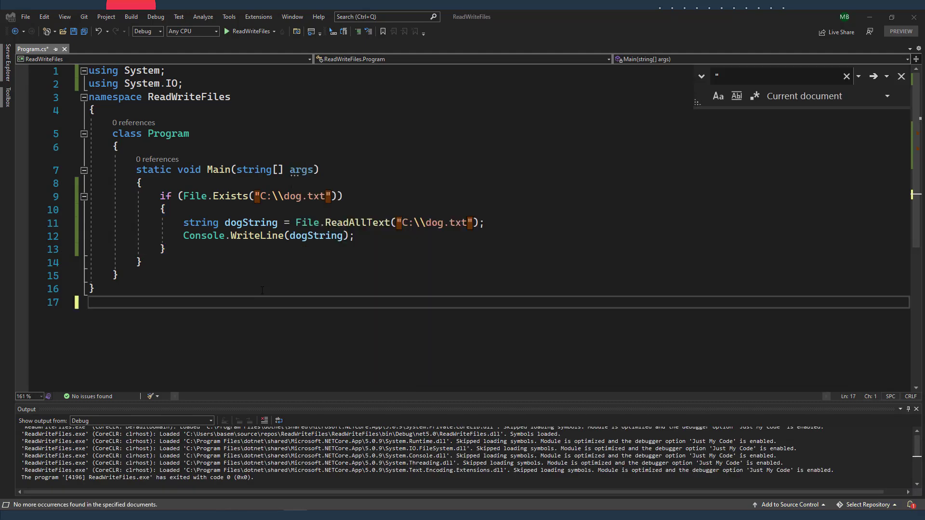
Duplicate the if block and replace its body with string newDog = @"..." for the bulldog art.
{"action": "left_click", "coordinate": [167, 249]}
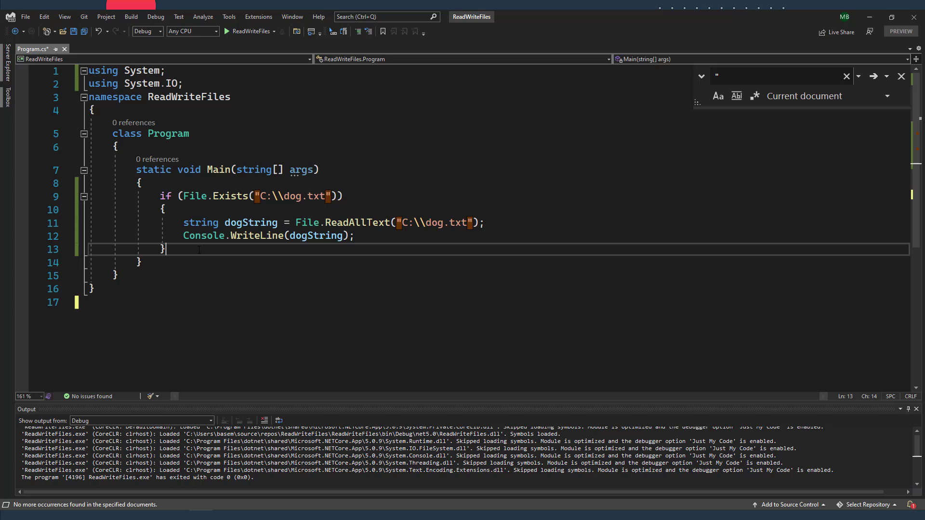
{"action": "key", "text": "Enter"}
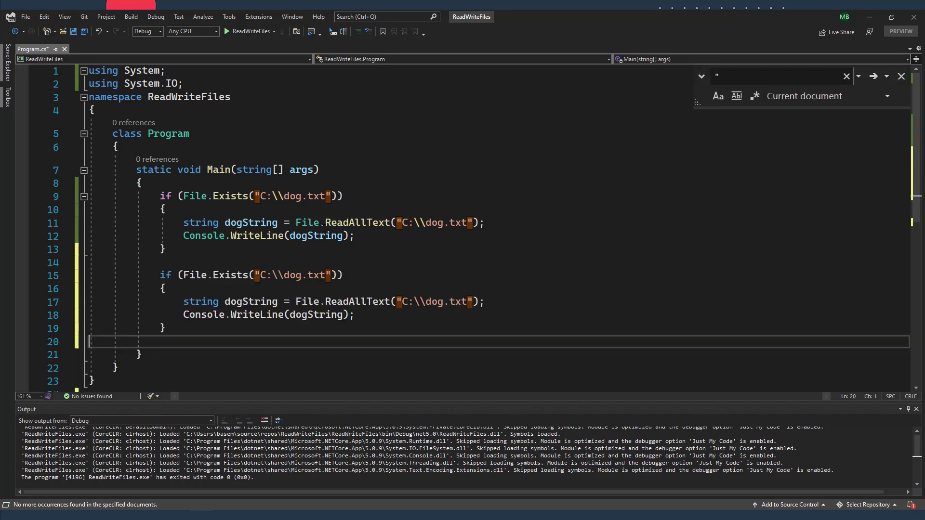
{"action": "left_click", "coordinate": [184, 301]}
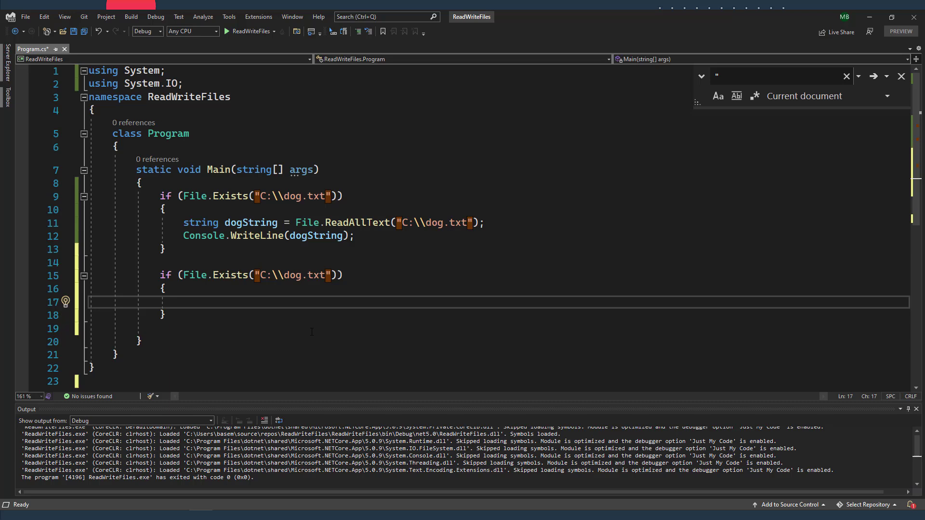
{"action": "type", "text": "string dogString = File."}
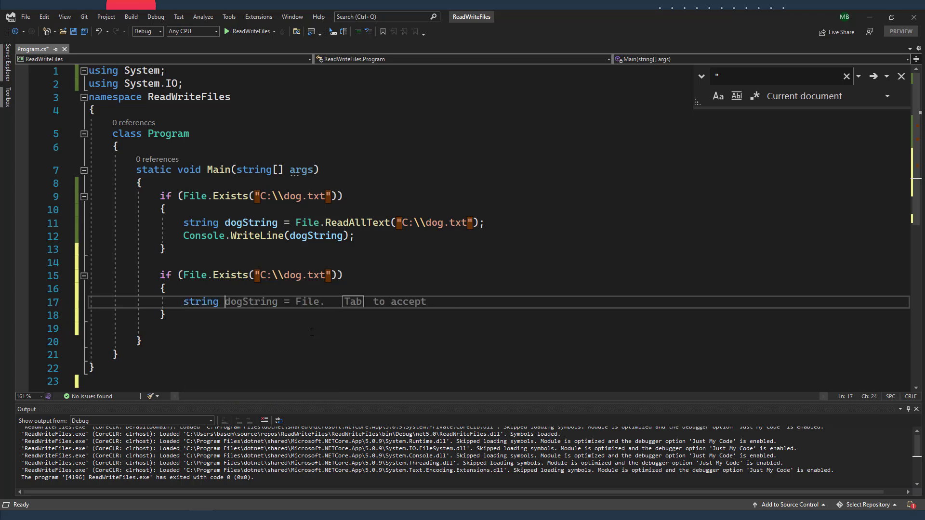
{"action": "type", "text": "newDo"}
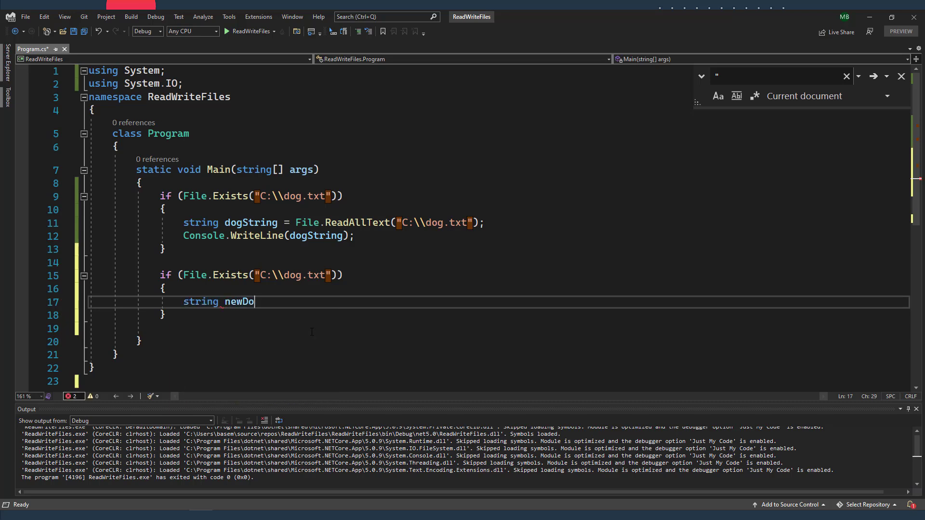
{"action": "type", "text": "g=File."}
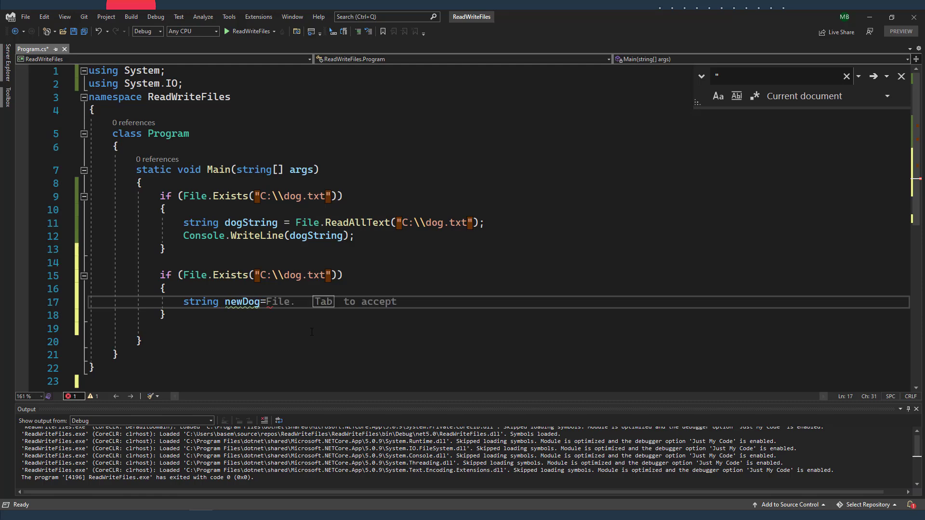
{"action": "type", "text": "@\"\""}
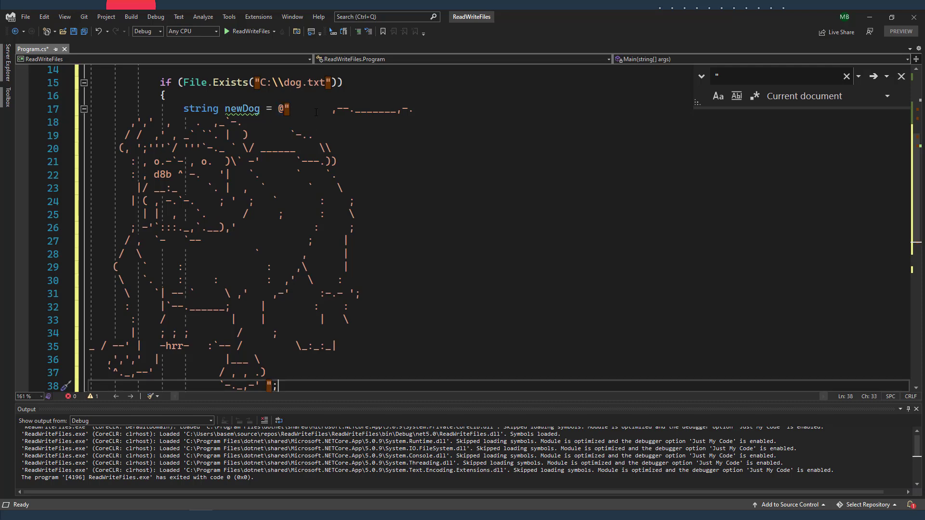
Add File.WriteAllText("C:\\dog.txt", newDog); below the bulldog art in the second block.
{"action": "left_click", "coordinate": [289, 109]}
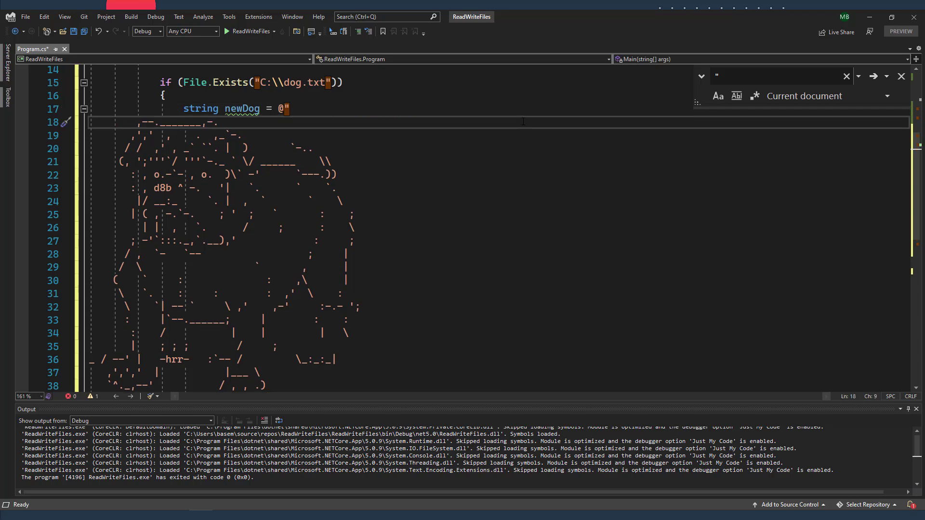
{"action": "type", "text": "file"}
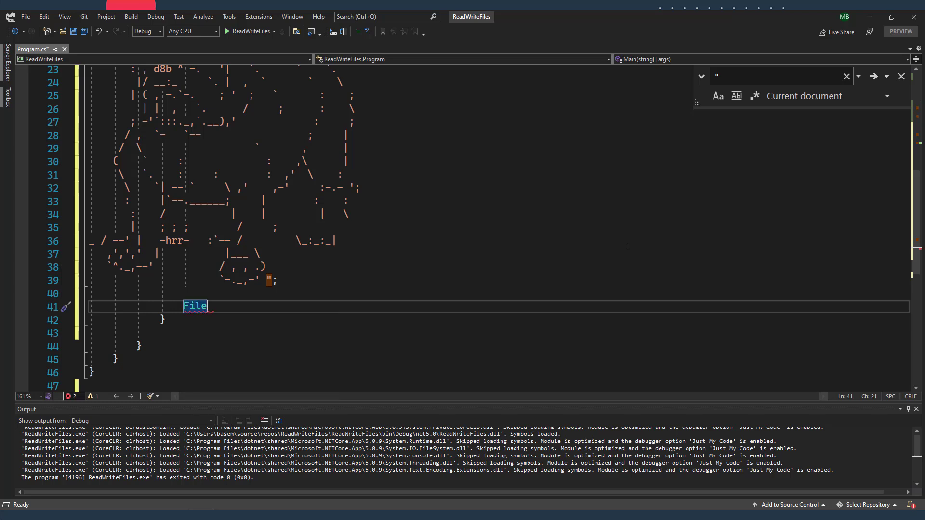
{"action": "type", "text": ".wi("}
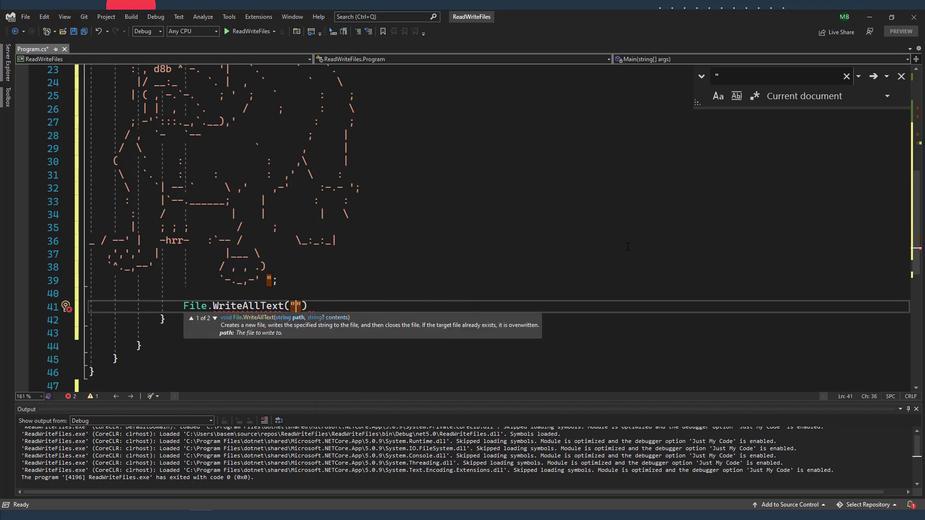
{"action": "type", "text": "C:\\dog.t"}
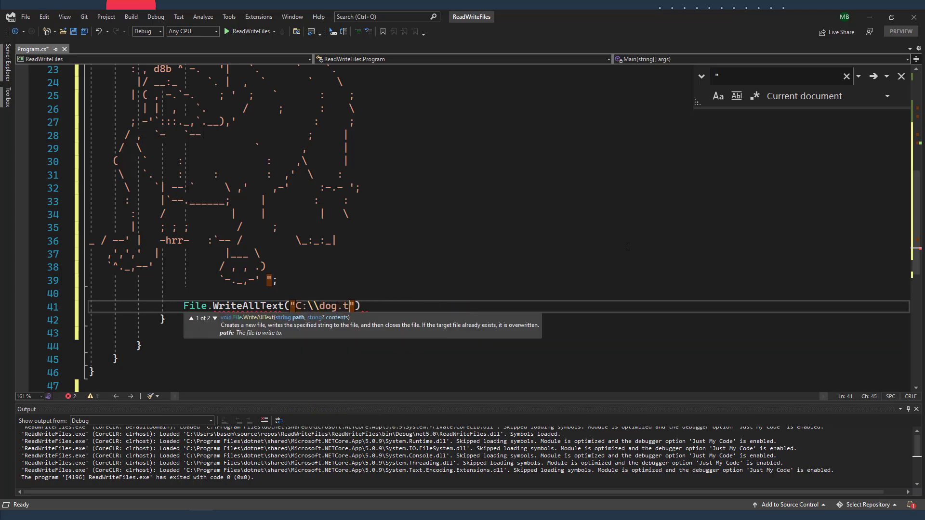
{"action": "type", "text": "xt,"}
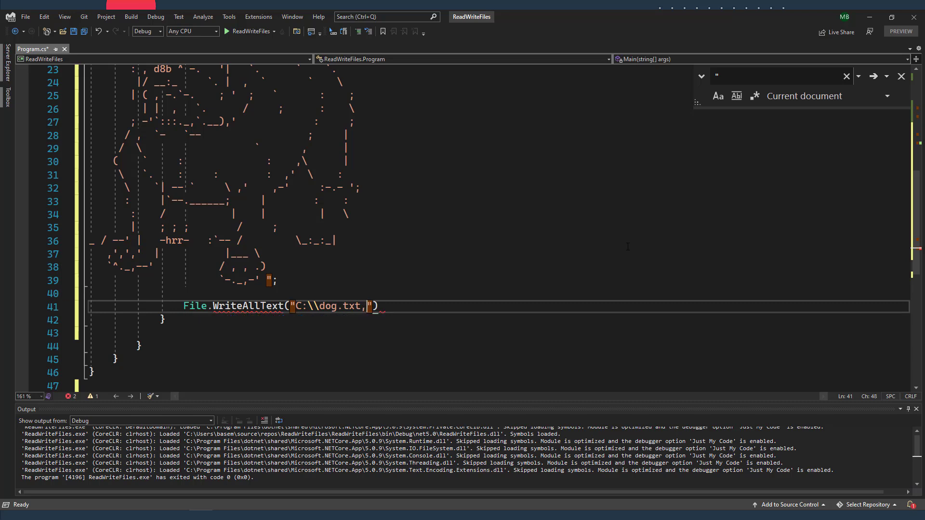
{"action": "type", "text": ","}
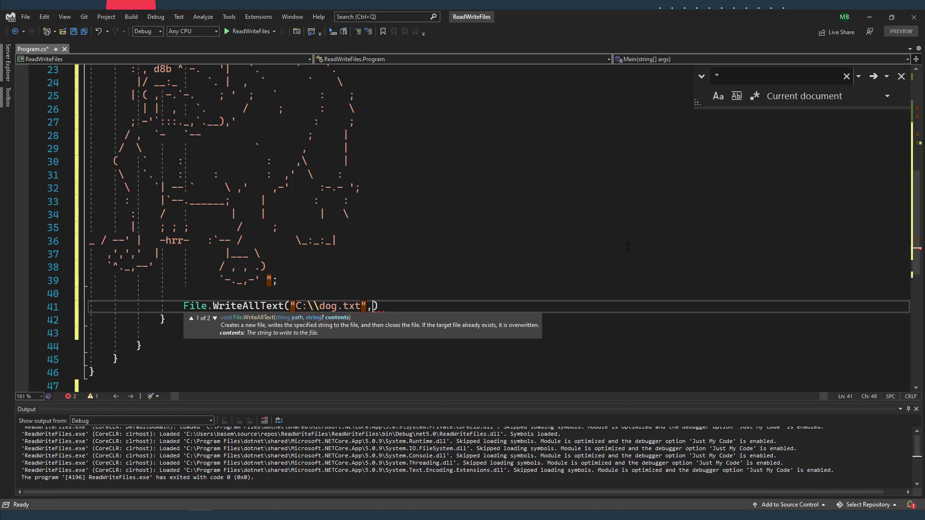
{"action": "type", "text": "n"}
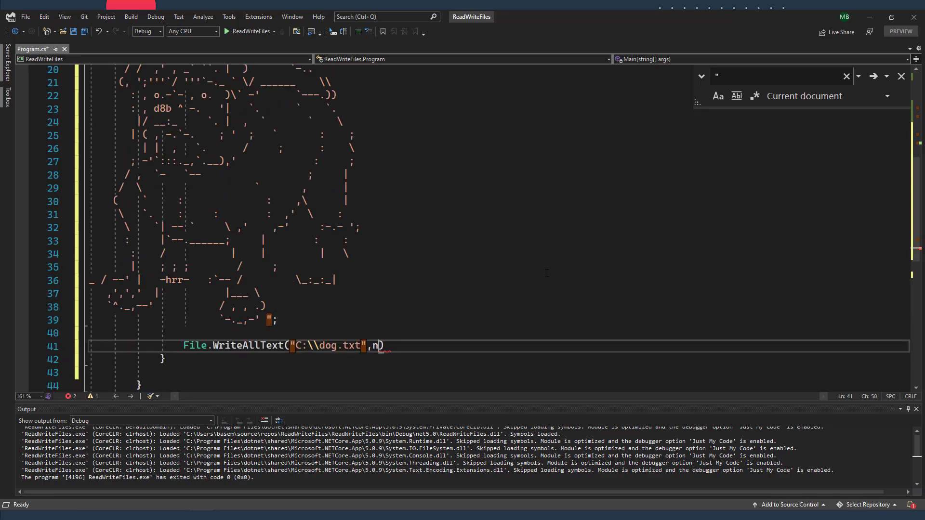
{"action": "type", "text": "ewDog);"}
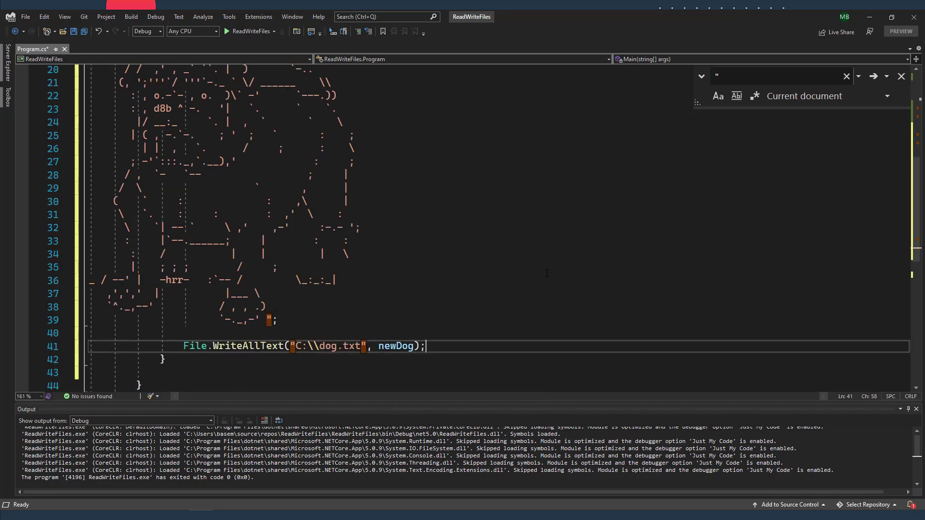